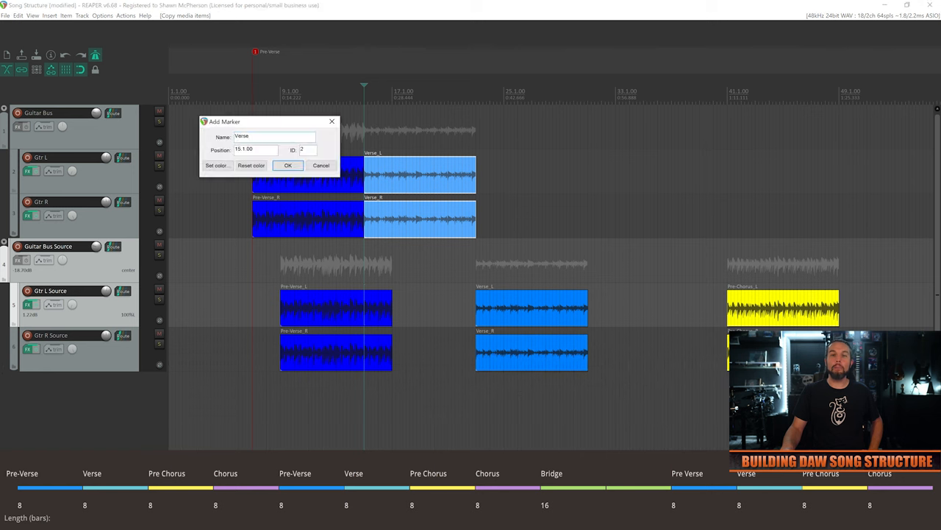
# Name and confirm the Verse, Verse 2 and bar 87 section markers.
pyautogui.click(288, 165)
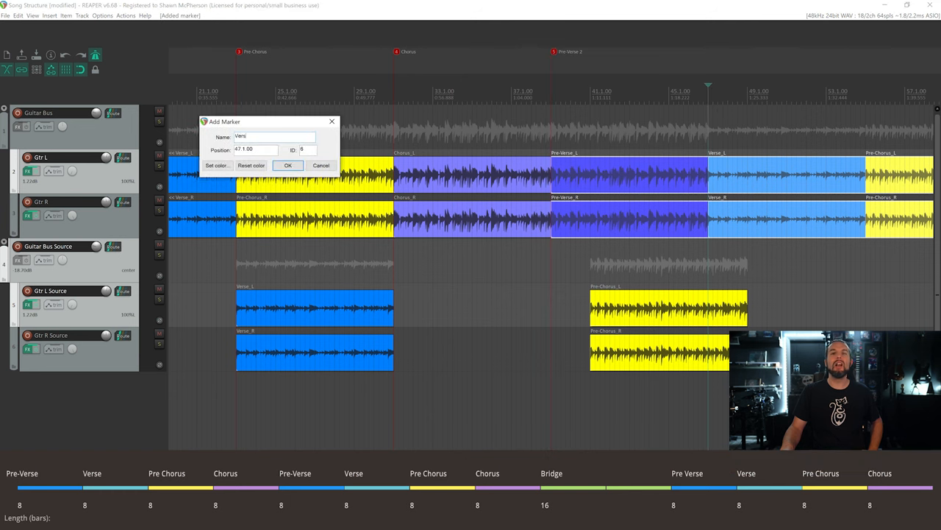
pyautogui.click(288, 165)
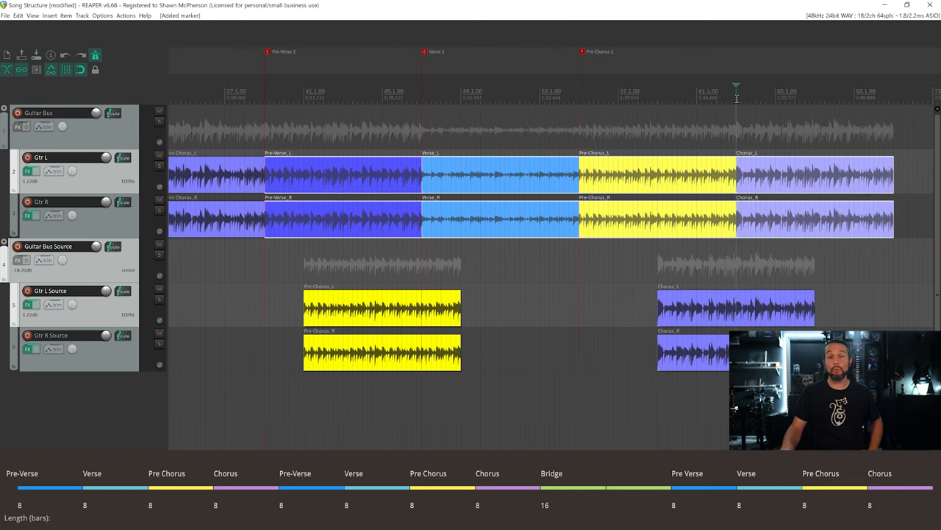
pyautogui.hscroll(3)
pyautogui.write('P')
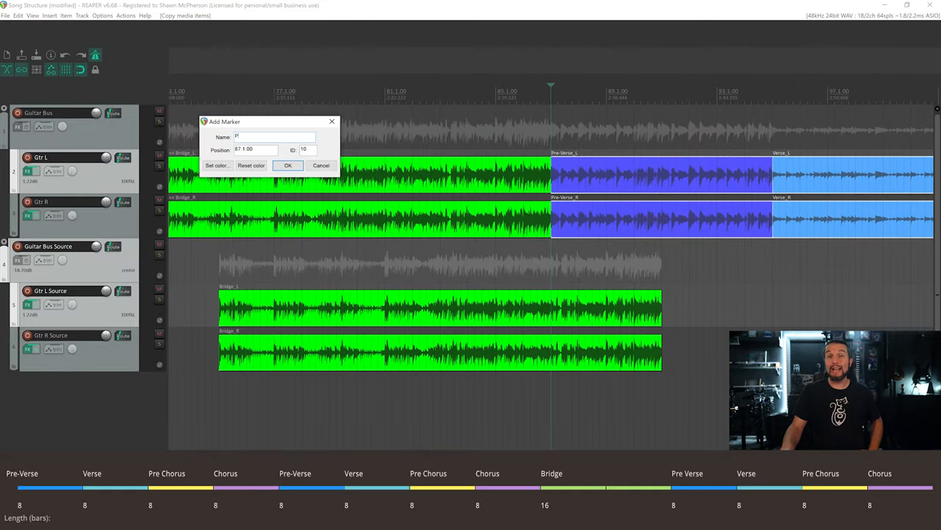
pyautogui.click(287, 165)
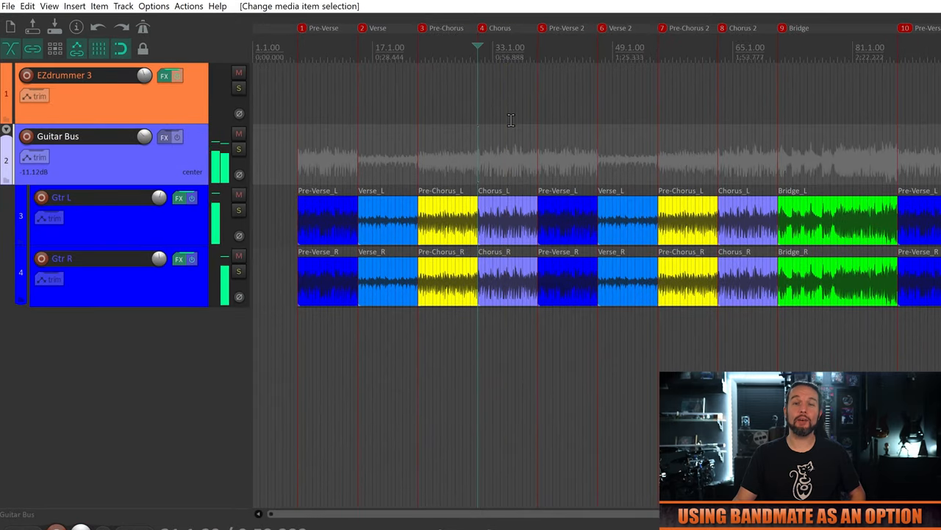
# Render the selected Chorus guitar item to Chorus.wav from File > Render.
pyautogui.click(9, 6)
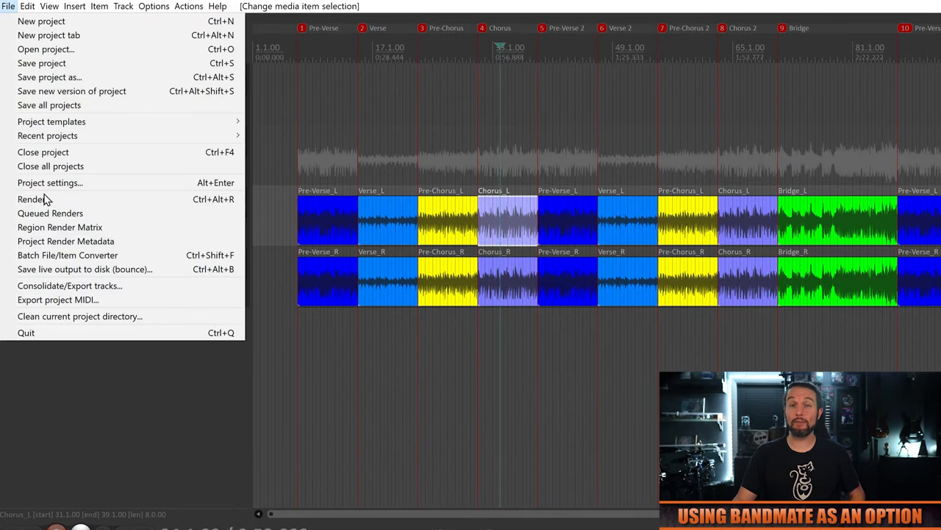
pyautogui.click(29, 198)
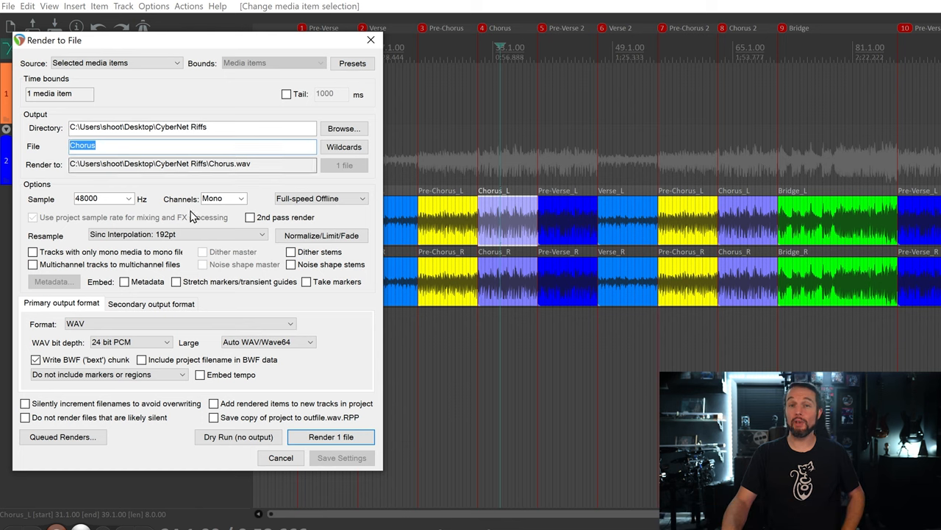
pyautogui.click(330, 437)
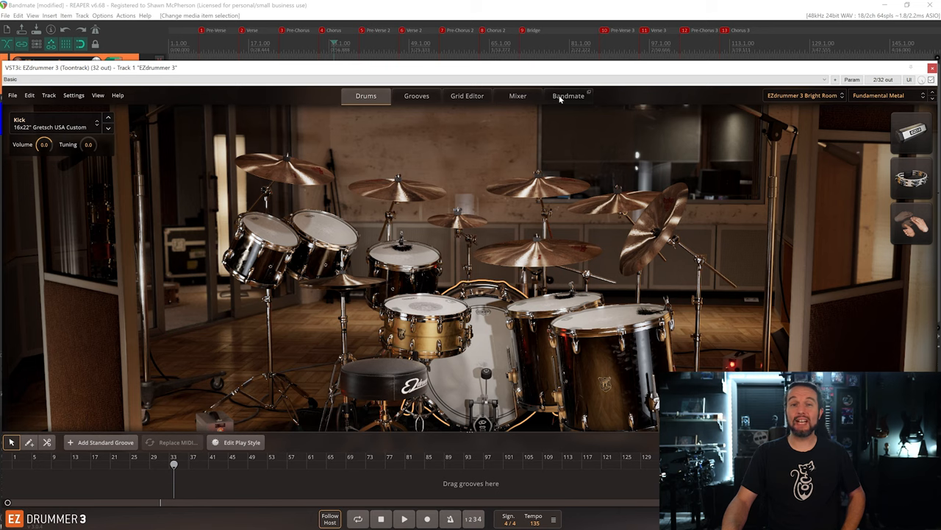
# Load Chorus.wav into Bandmate and set its tempo to 135 BPM.
pyautogui.click(568, 96)
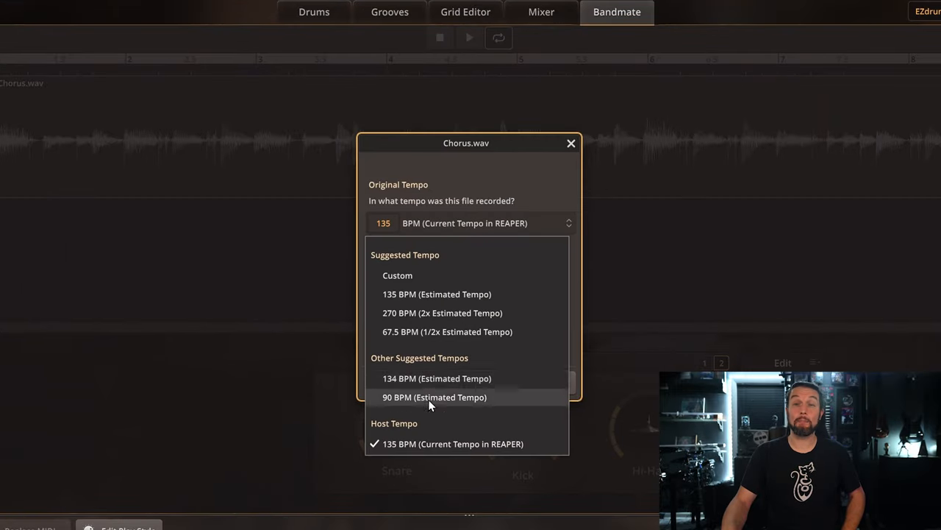
pyautogui.click(434, 397)
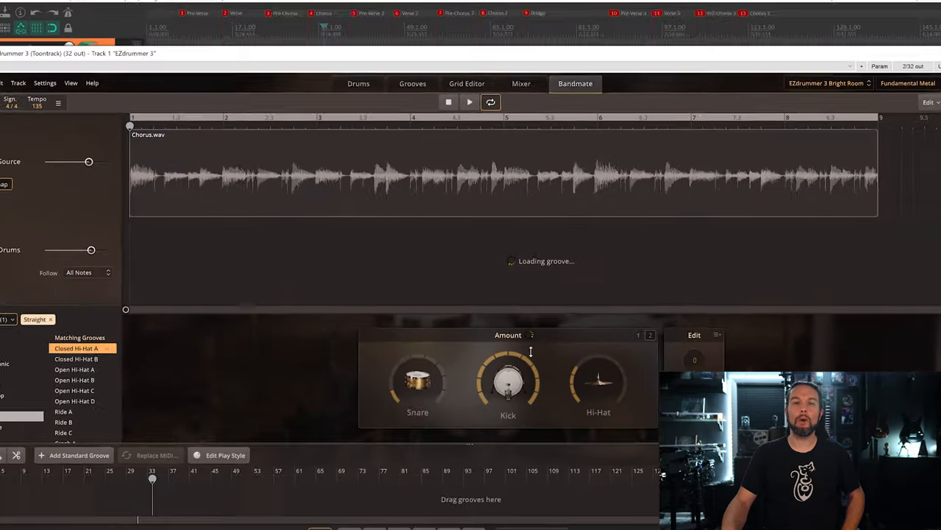
pyautogui.click(412, 83)
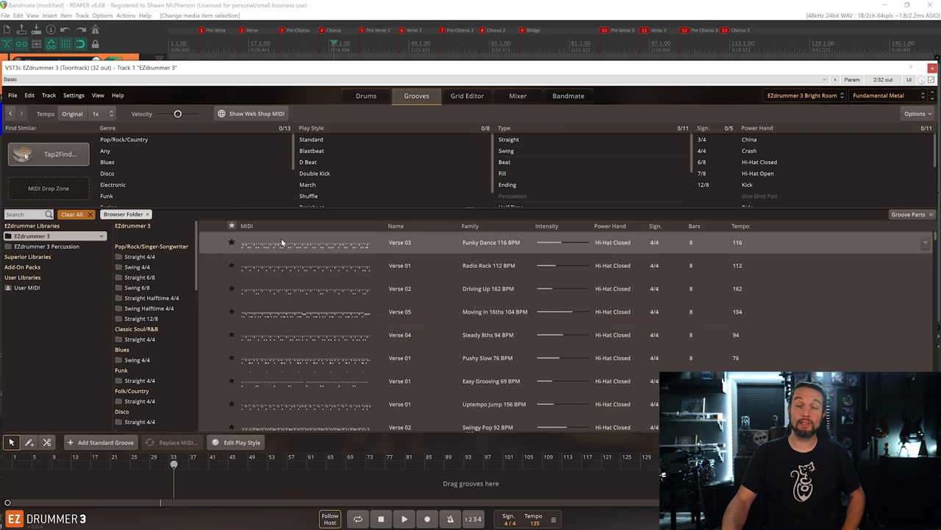
# Choose the Metal Closed Hi-Hat A groove from Bandmate's Matching Grooves.
pyautogui.click(567, 96)
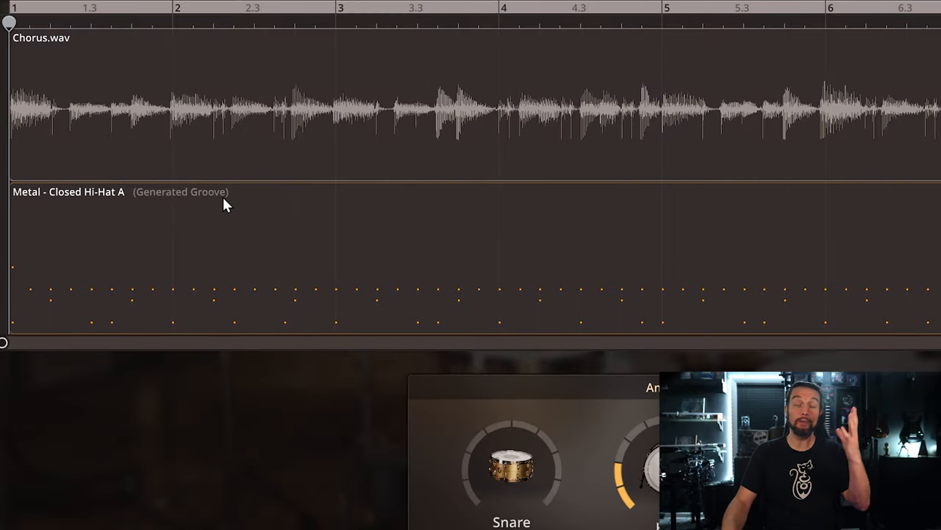
pyautogui.moveTo(360, 165)
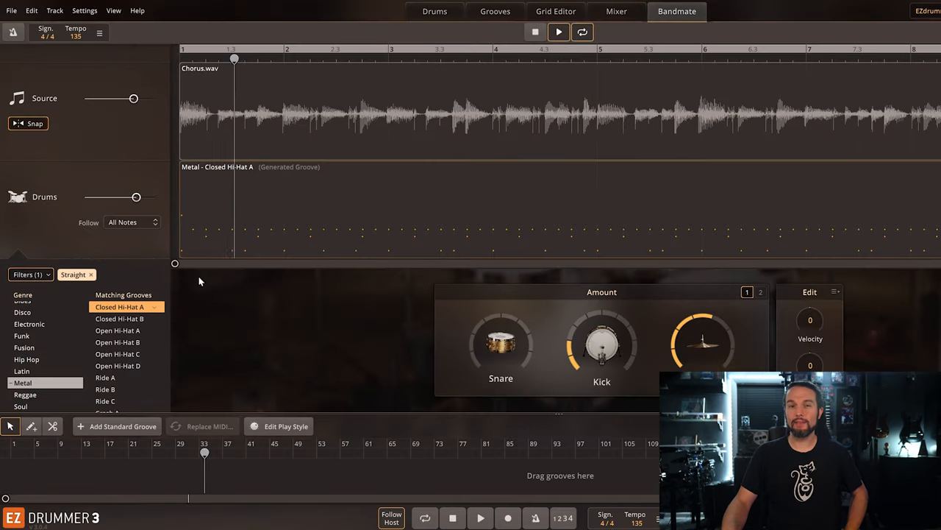
pyautogui.click(24, 347)
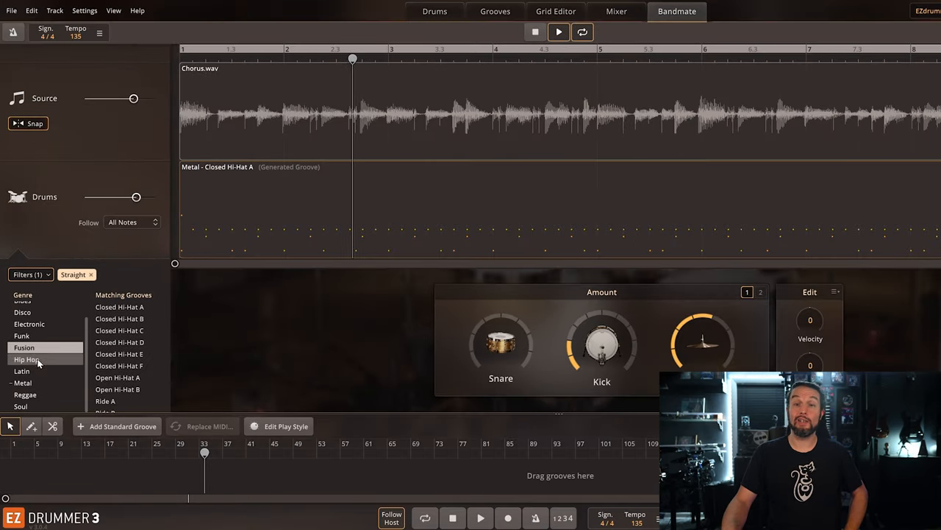
pyautogui.click(117, 354)
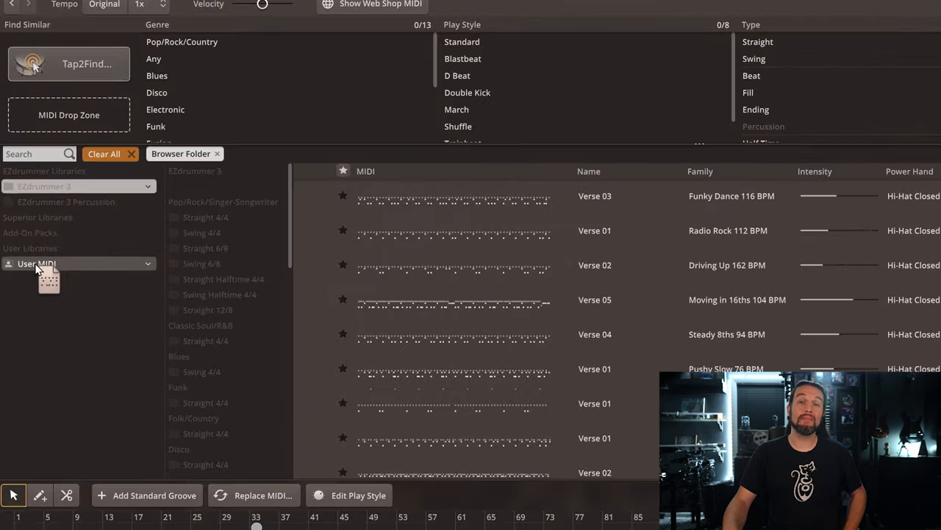
# Save the Metal Open Hi-Hat C groove into the User MIDI library.
pyautogui.click(37, 263)
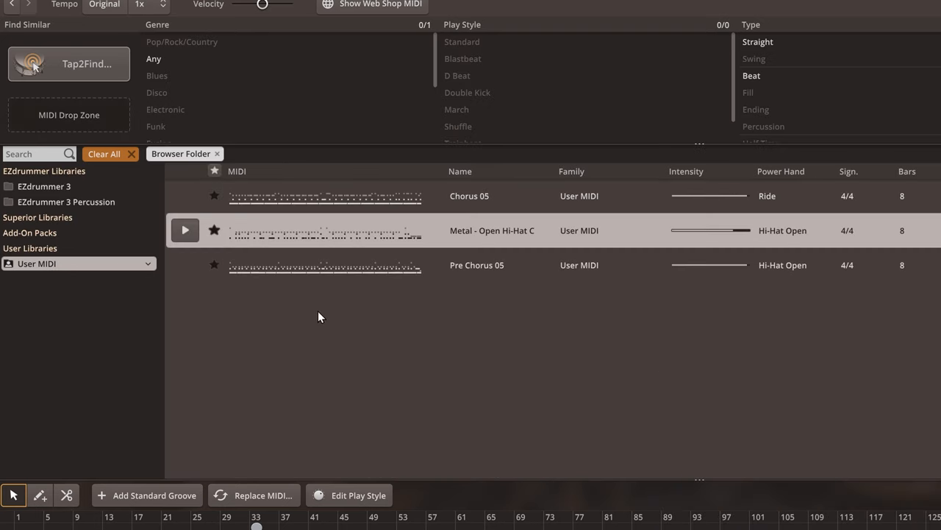
pyautogui.write('Band')
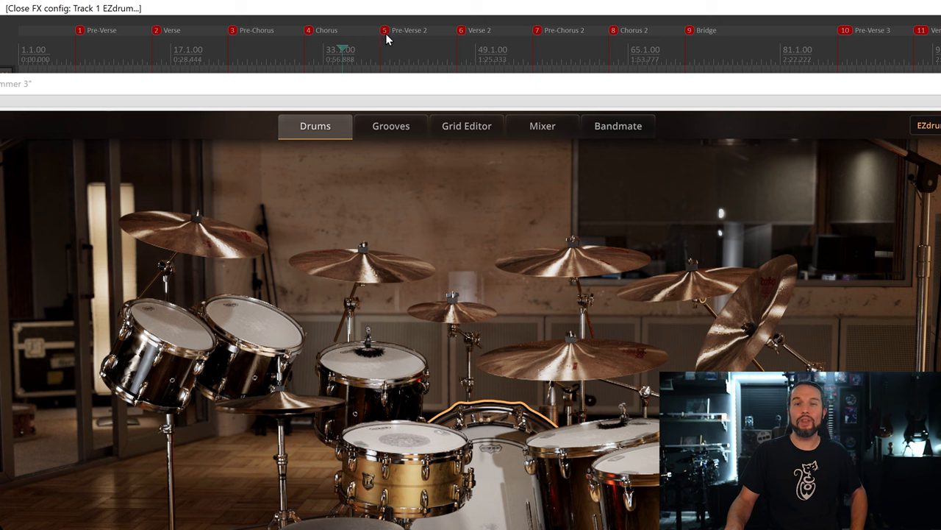
# Time-select bars 1–17 and show EZdrummer 3's groove library.
pyautogui.moveTo(380, 62); pyautogui.dragTo(530, 62)
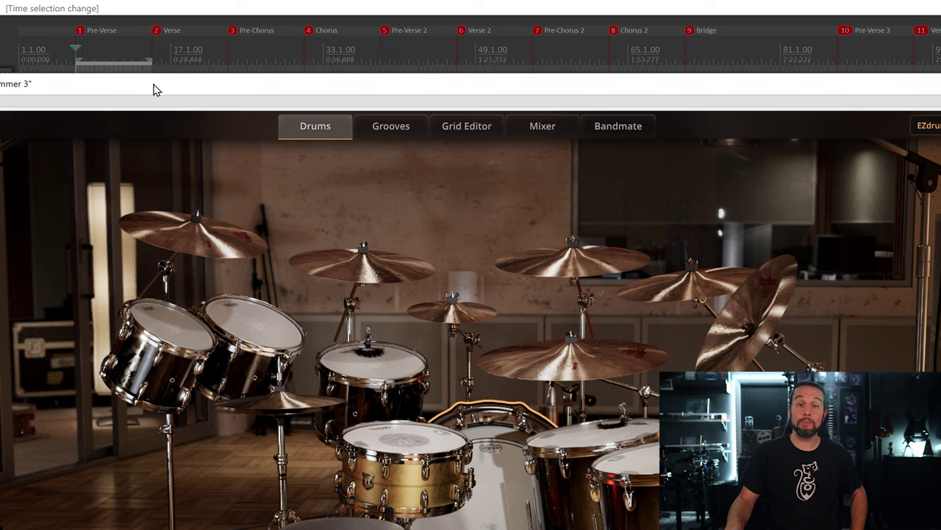
pyautogui.moveTo(402, 133)
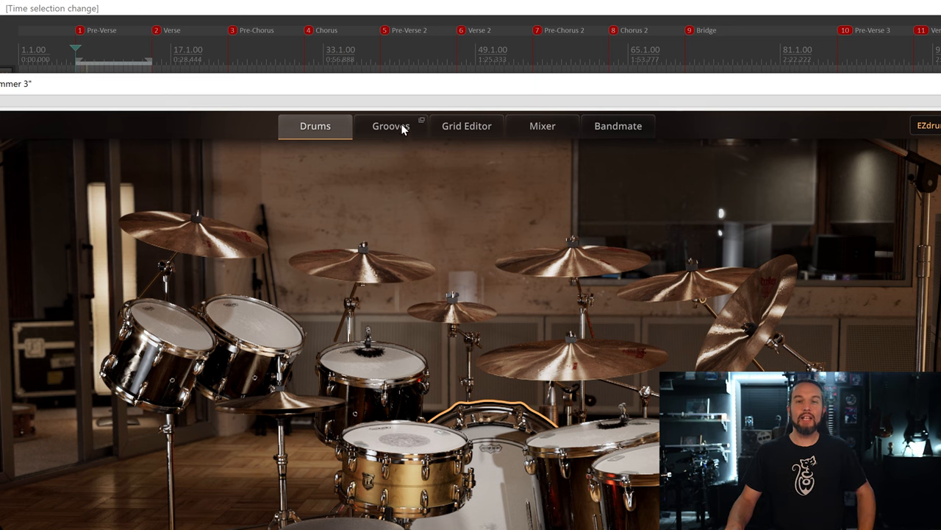
pyautogui.click(390, 125)
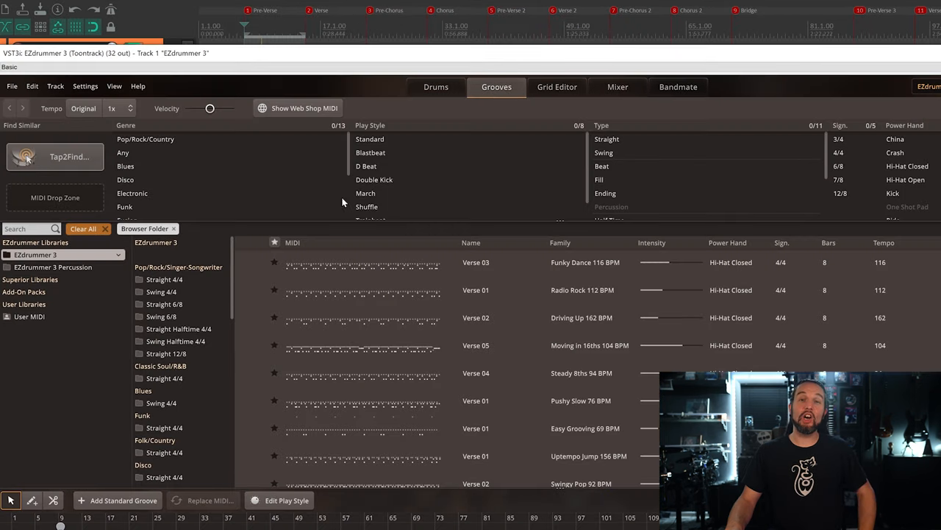
pyautogui.moveTo(263, 262)
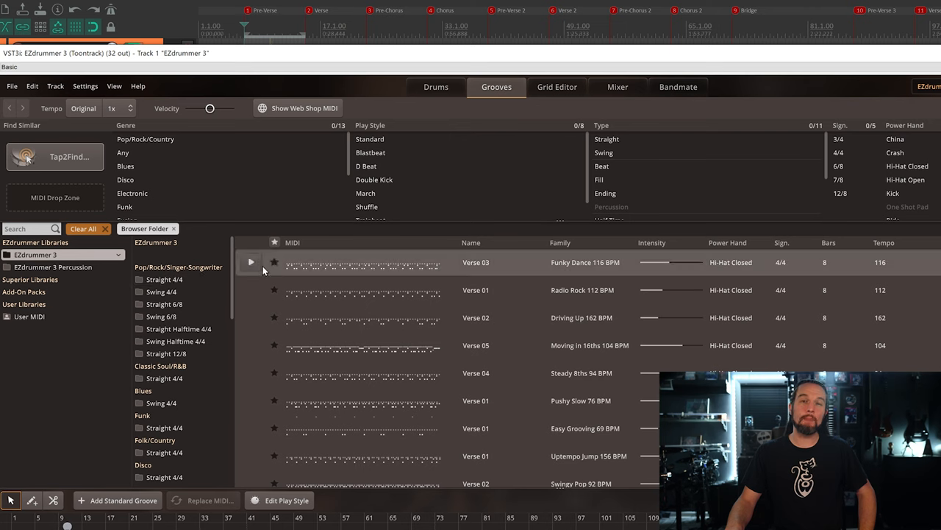
# Preview the Verse 03 Funky Dance, Verse 02 Driving Up and Verse 04 Steady 8ths grooves.
pyautogui.click(250, 262)
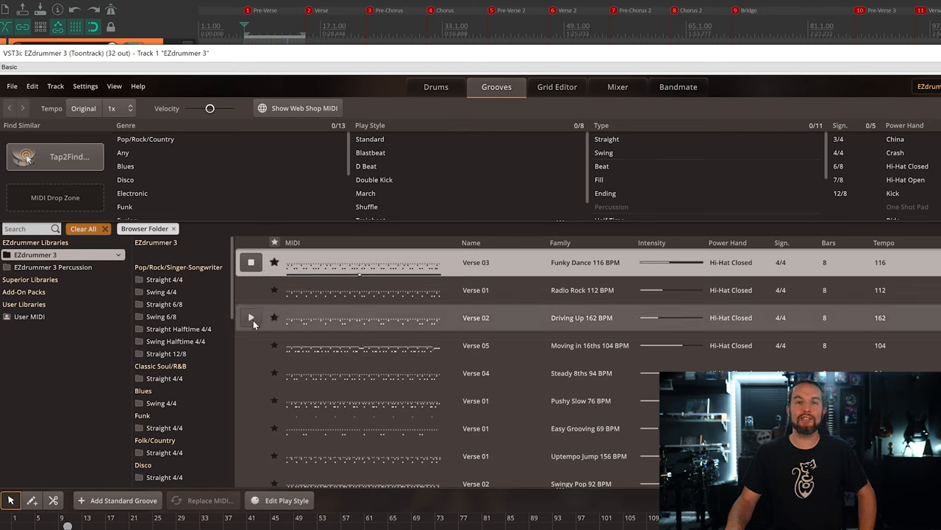
pyautogui.click(251, 317)
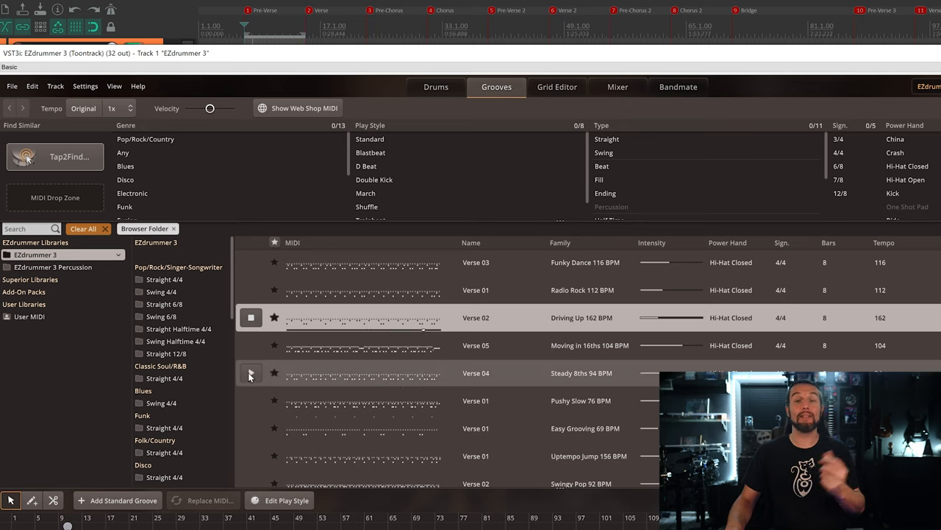
pyautogui.click(251, 373)
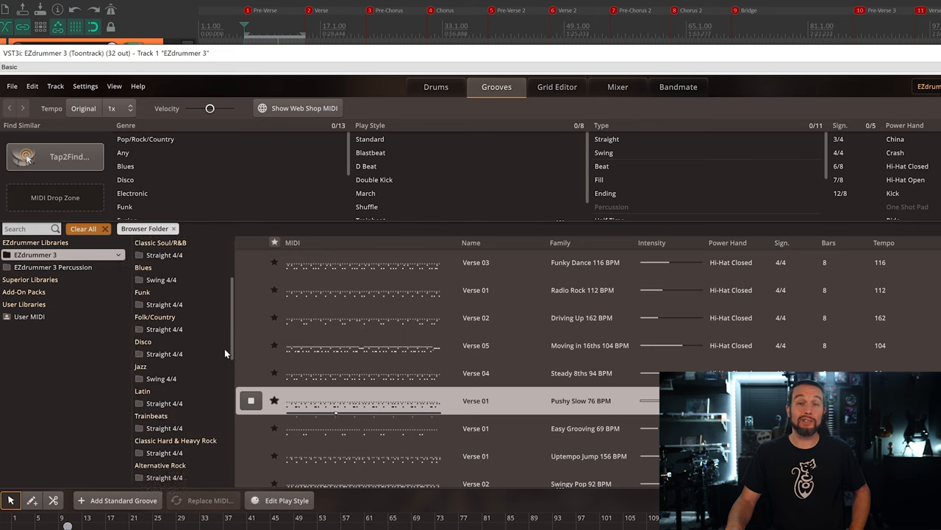
# Browse to the California 130 BPM chorus grooves and preview Chorus 04.
pyautogui.click(164, 360)
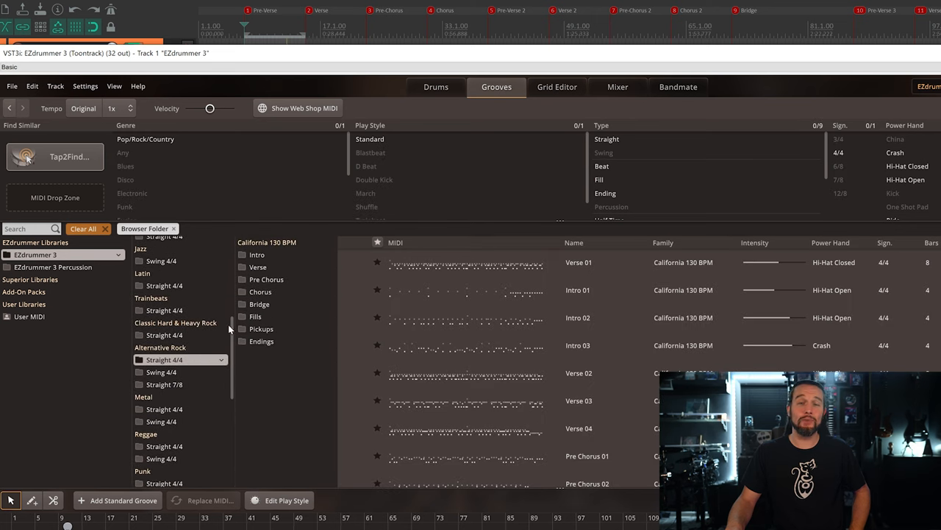
pyautogui.click(261, 292)
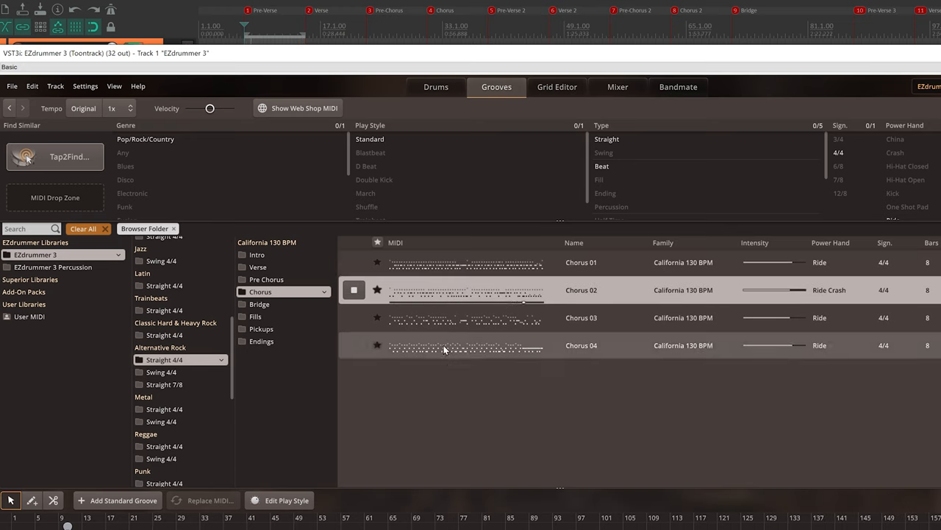
pyautogui.click(445, 346)
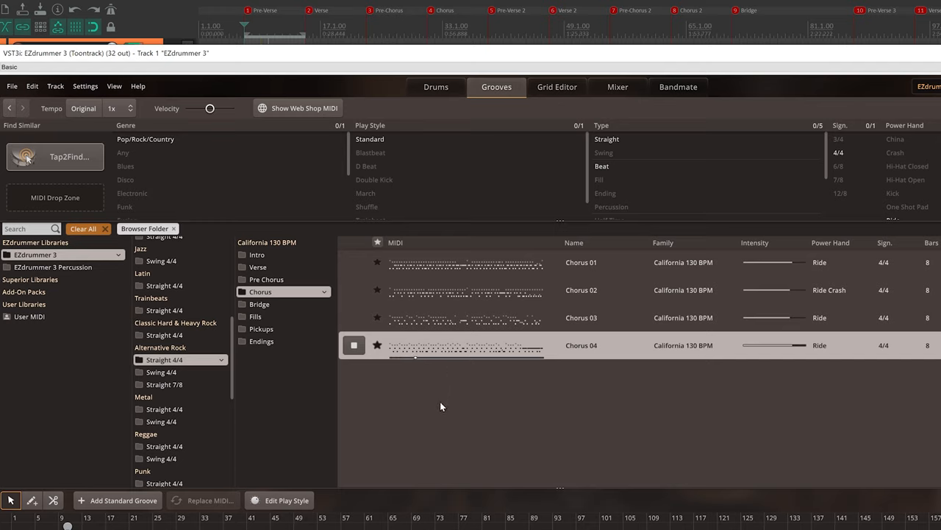
pyautogui.click(353, 345)
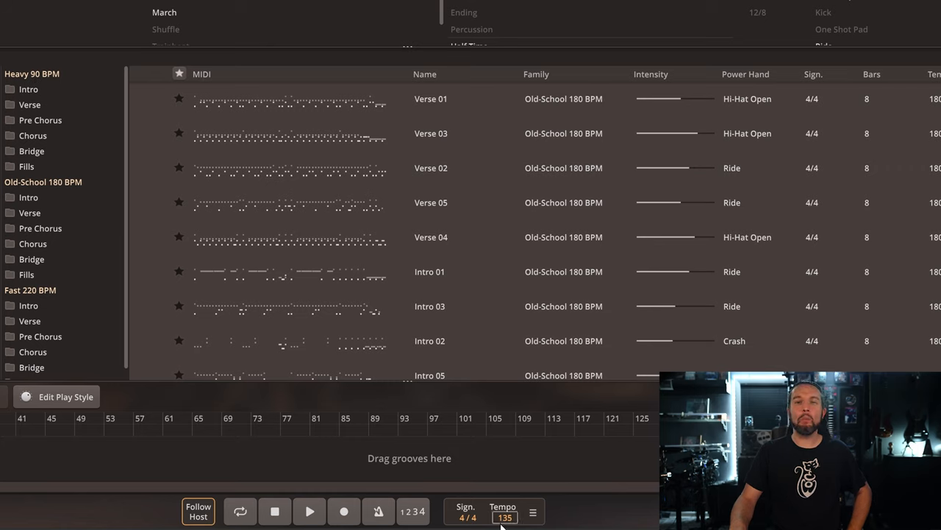
pyautogui.moveTo(112, 279)
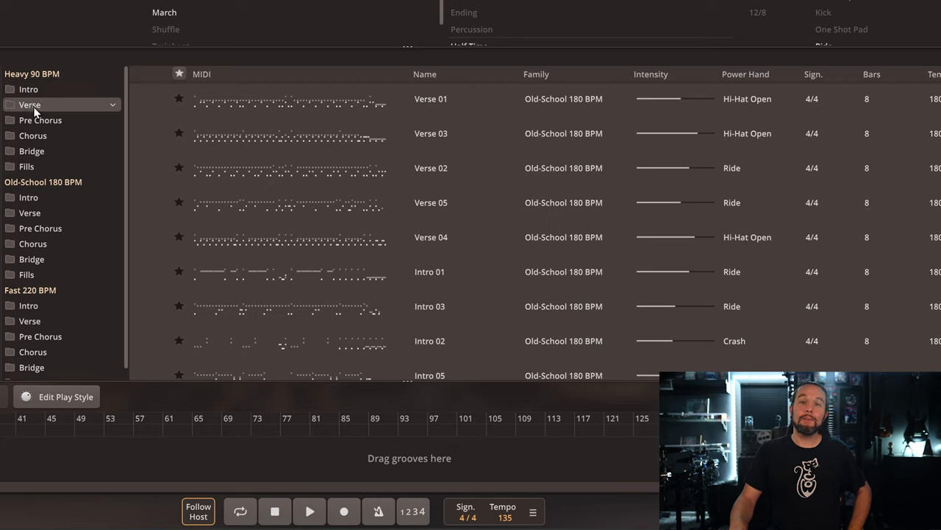
# List the Heavy 90 BPM verse, then bridge grooves, and preview Bridge 05.
pyautogui.click(31, 151)
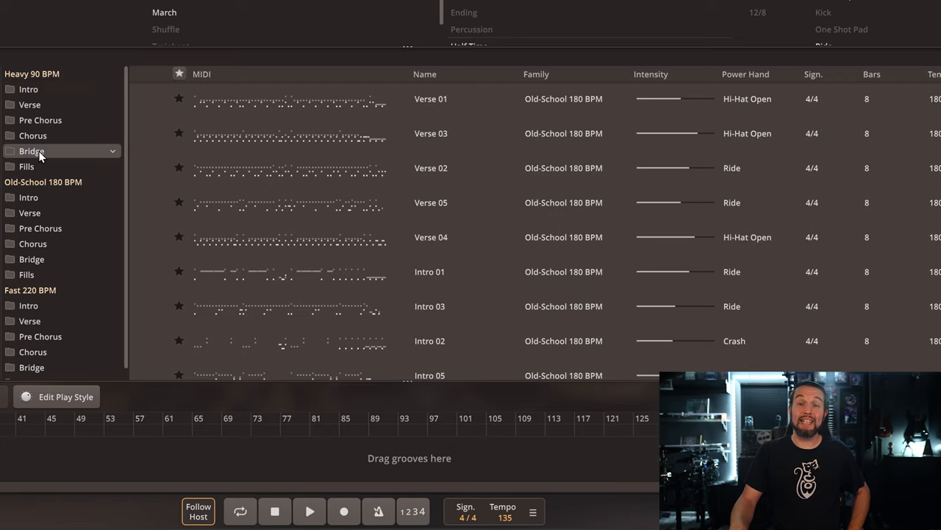
pyautogui.click(32, 150)
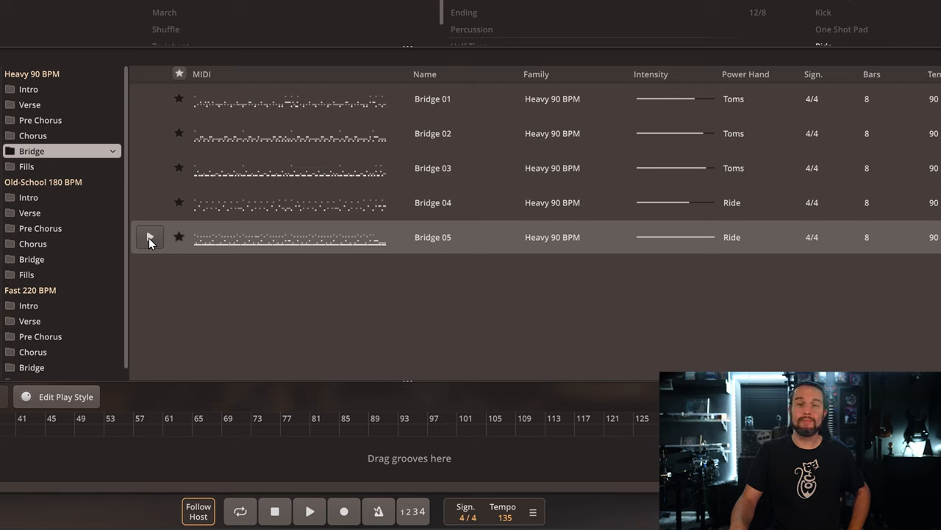
pyautogui.click(150, 237)
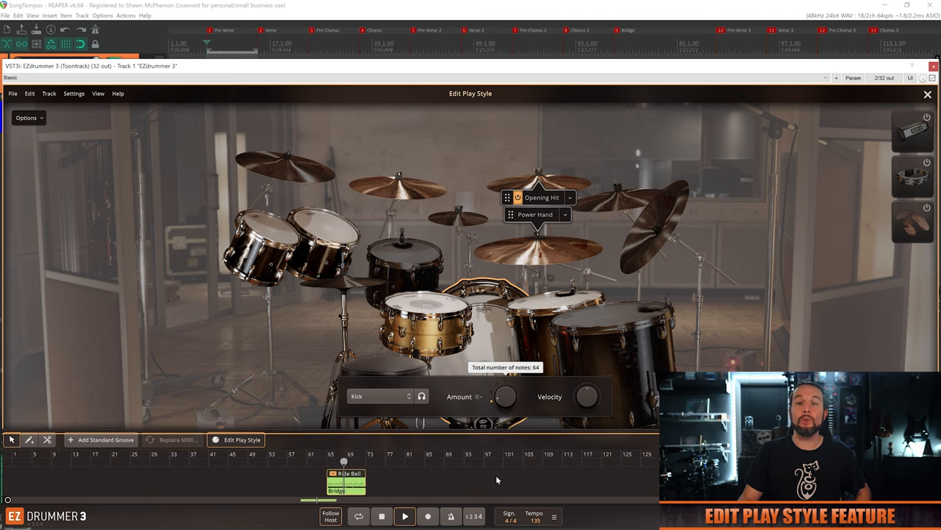
# Stop the bridge groove playback and show its notes in the Grid Editor.
pyautogui.click(381, 516)
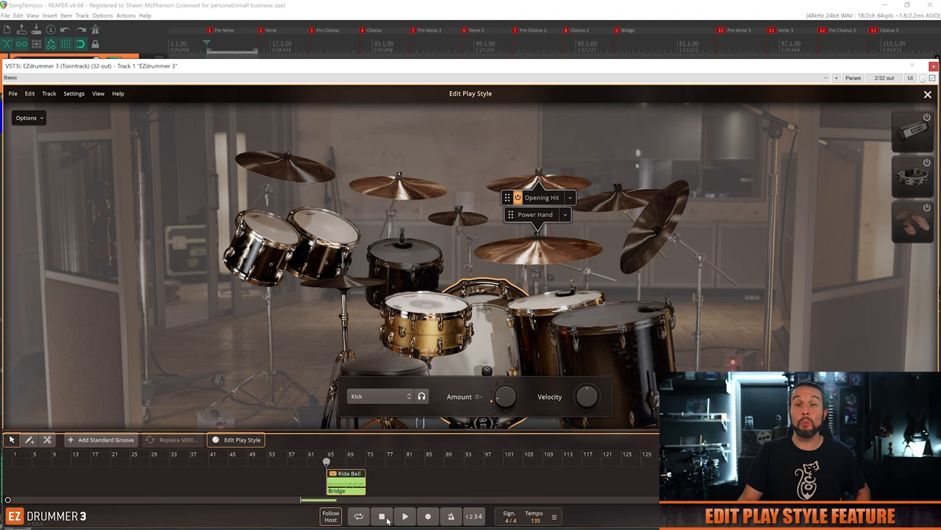
pyautogui.click(468, 93)
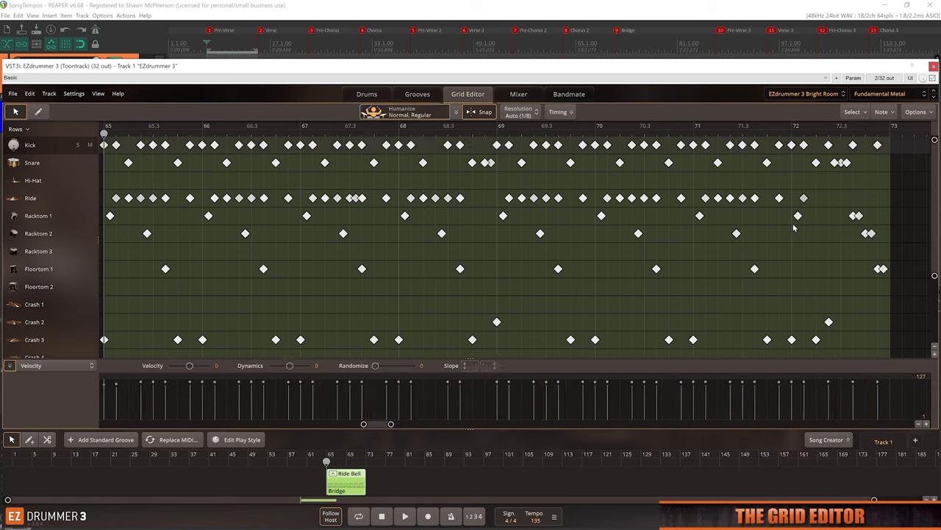
pyautogui.click(402, 511)
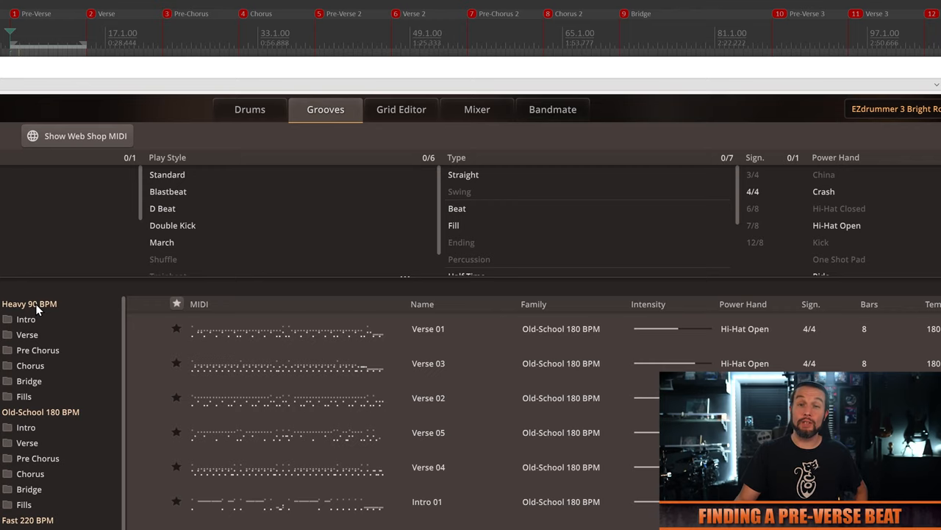
# Pick the Heavy 90 BPM Verse 01 groove and place it near bar 61.
pyautogui.click(26, 335)
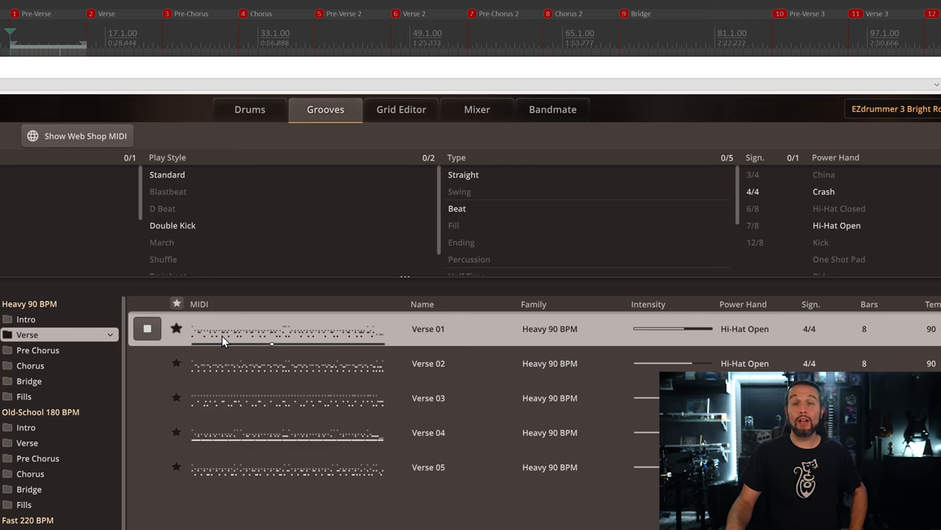
pyautogui.click(147, 328)
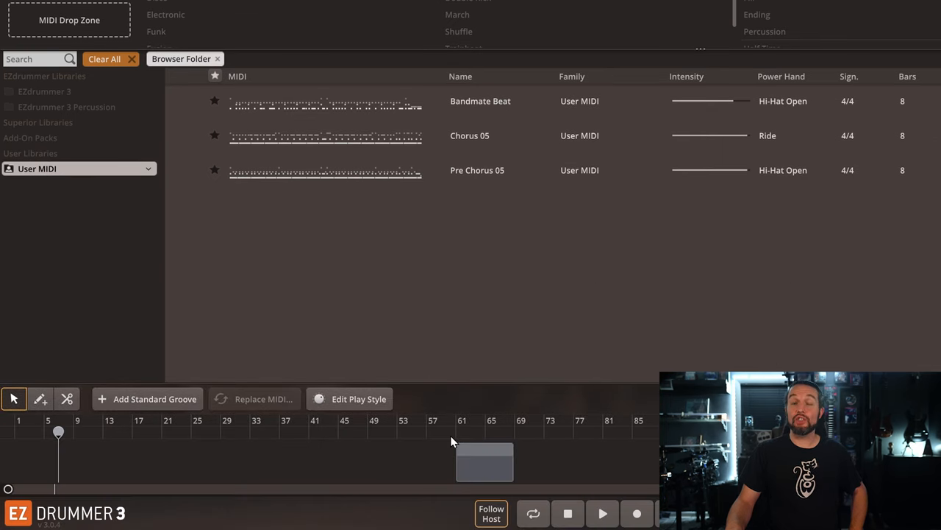
pyautogui.rightClick(484, 462)
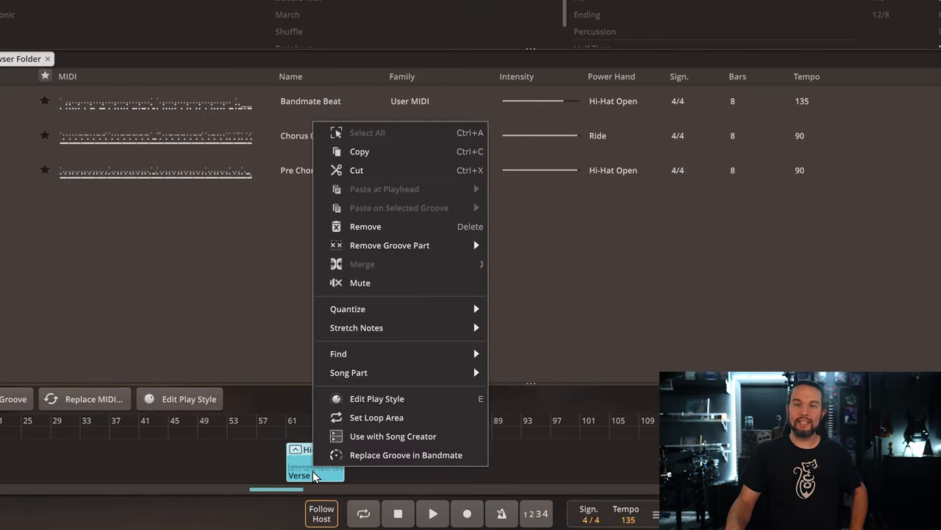
# Create a blue custom 'Pre-Verse' song part and apply it to the bar 61 groove.
pyautogui.click(349, 372)
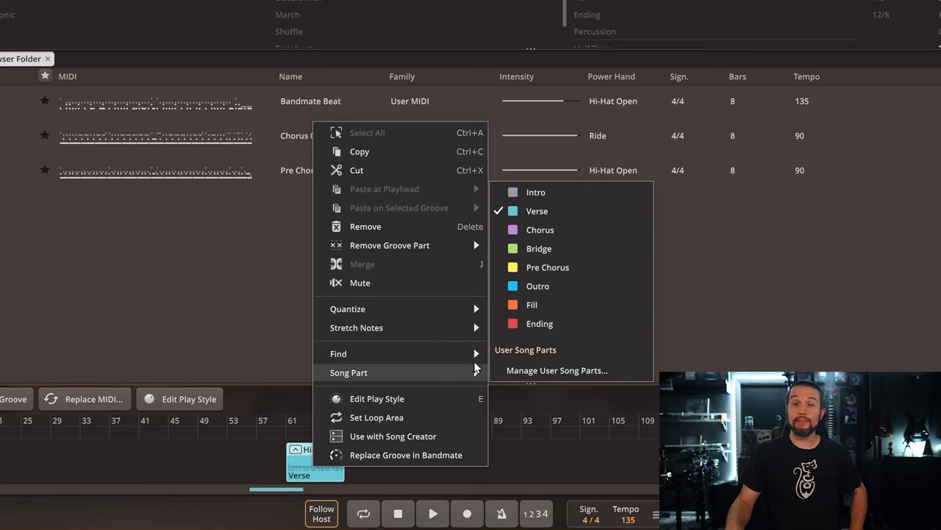
pyautogui.moveTo(545, 217)
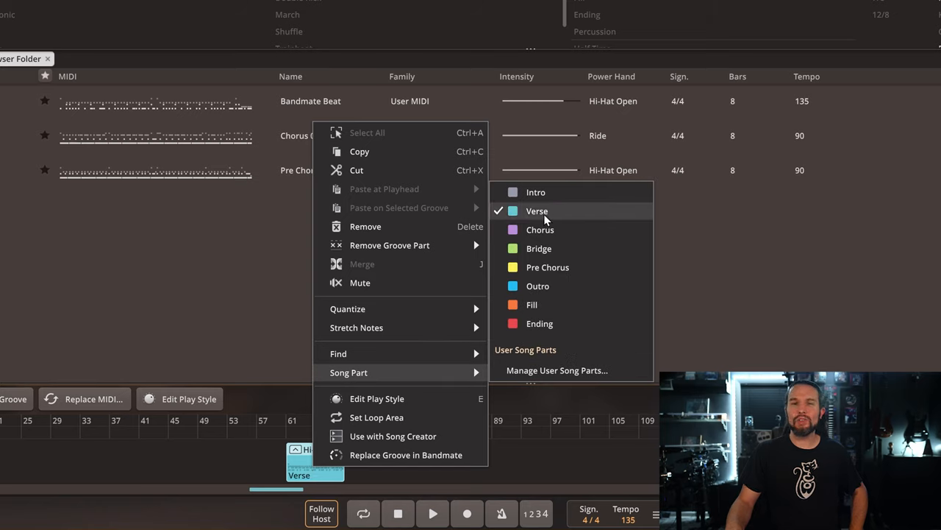
pyautogui.moveTo(537, 328)
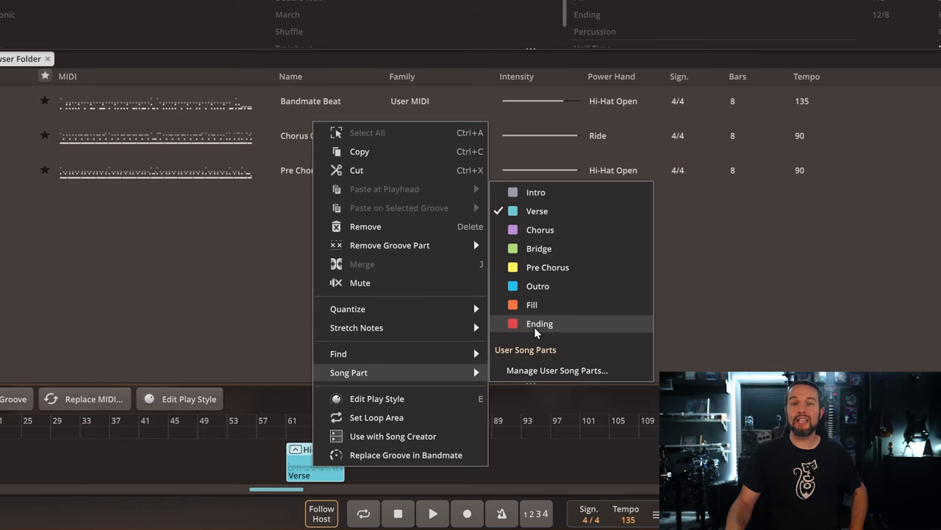
pyautogui.moveTo(560, 370)
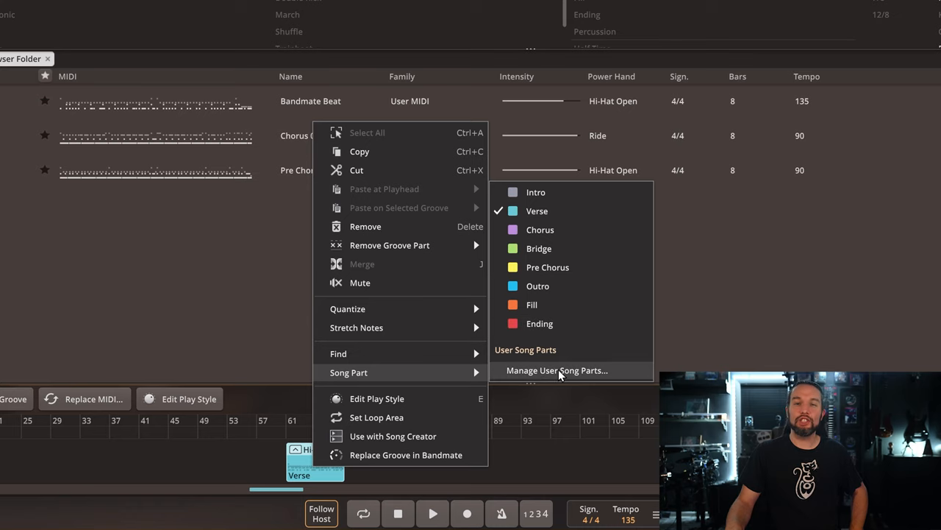
pyautogui.click(559, 370)
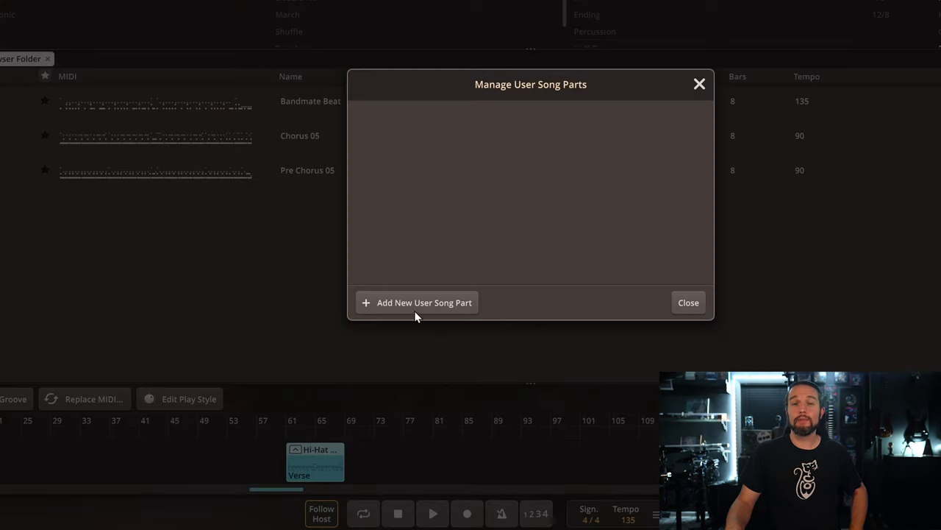
pyautogui.click(417, 303)
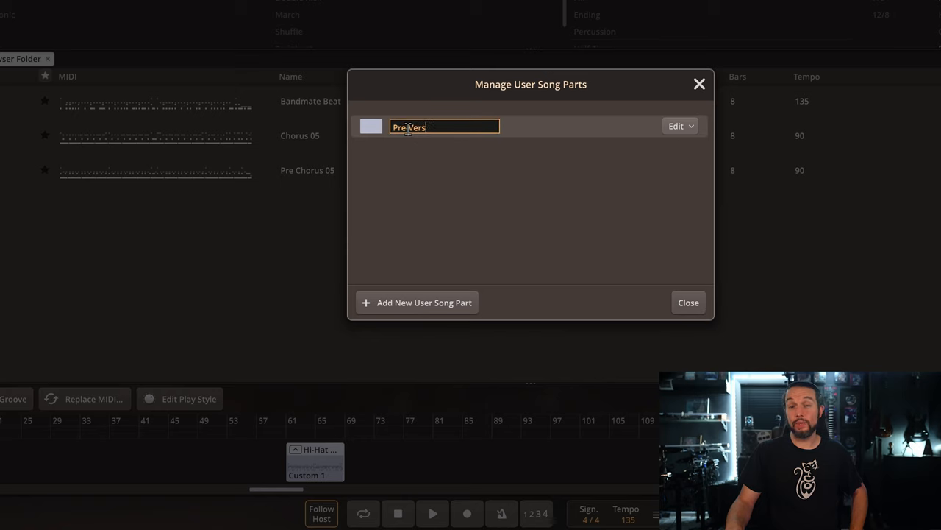
pyautogui.click(370, 126)
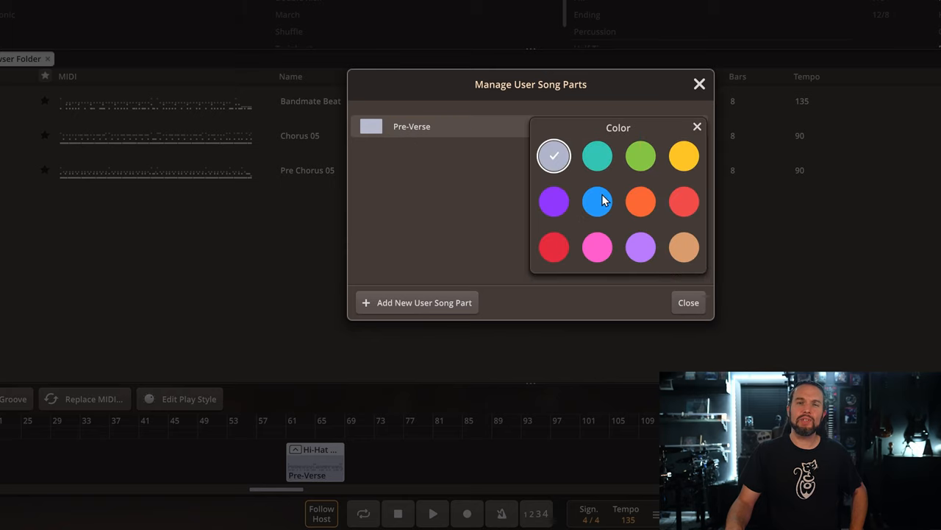
pyautogui.click(688, 302)
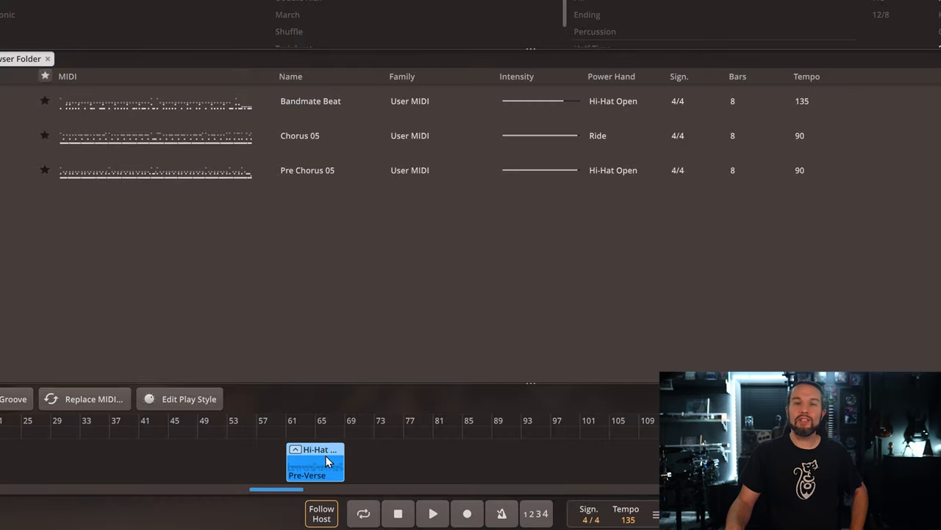
pyautogui.rightClick(315, 466)
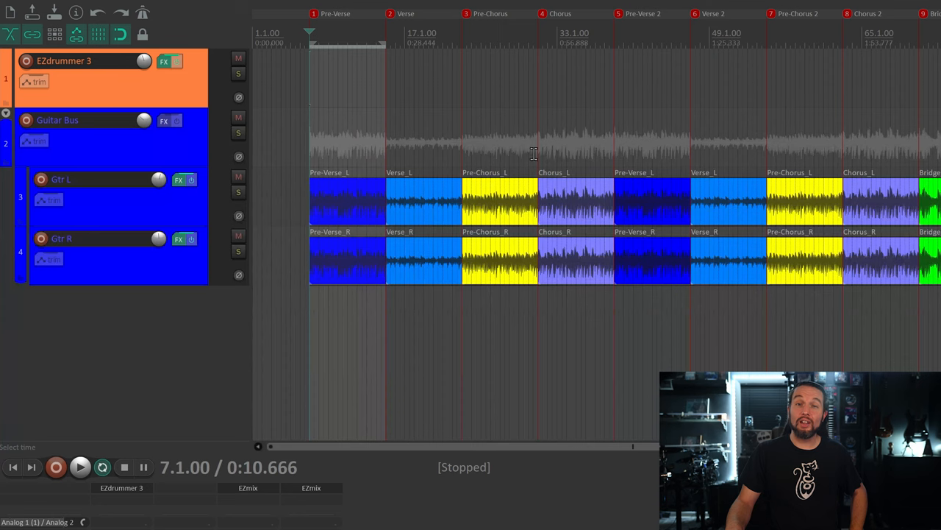
pyautogui.moveTo(308, 106)
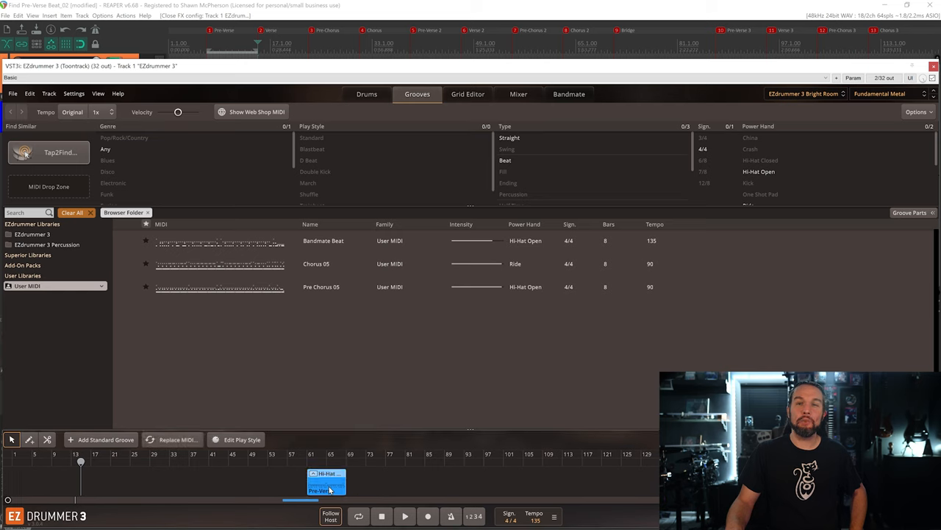
# Drag a groove into the song track and preview the Verse 03 groove.
pyautogui.moveTo(327, 484); pyautogui.dragTo(70, 484)
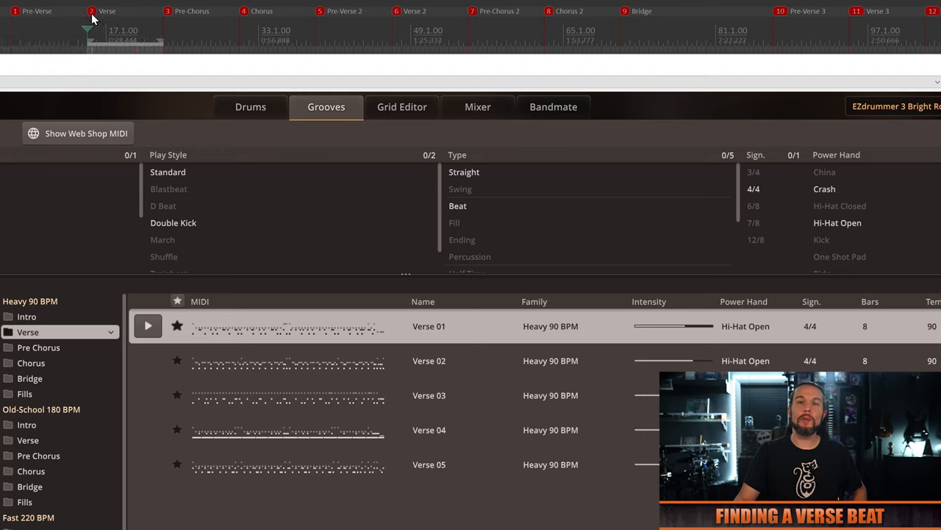
pyautogui.click(147, 326)
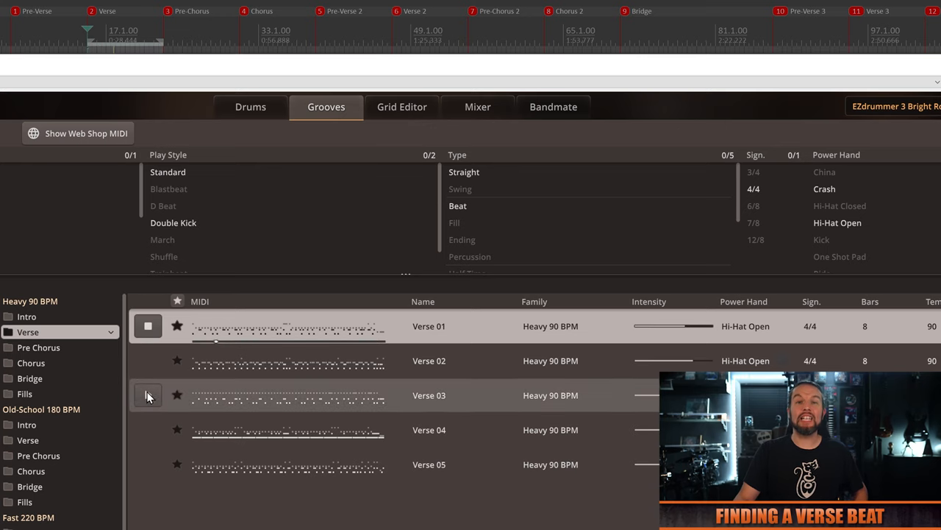
pyautogui.click(148, 396)
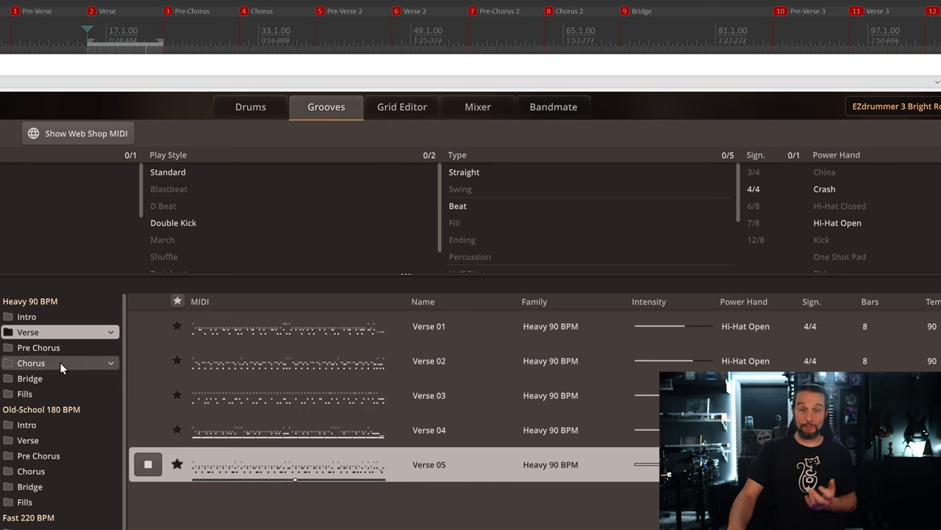
# Preview Heavy 90 BPM Pre Chorus 05 and 04, then open the second groove's options.
pyautogui.click(38, 347)
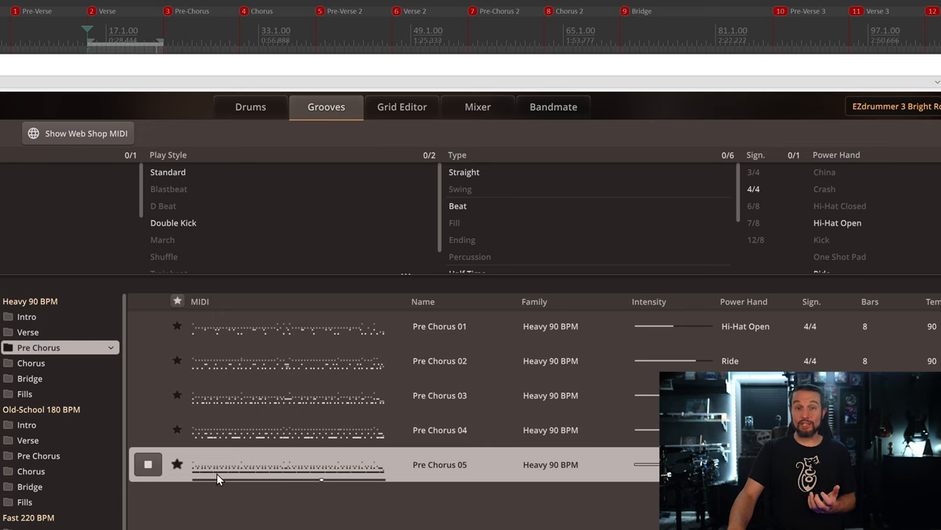
pyautogui.click(286, 430)
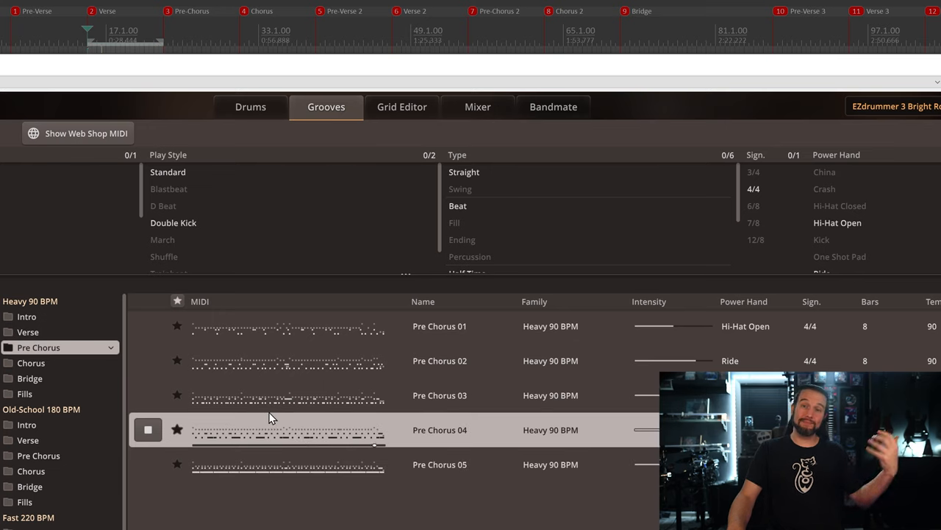
pyautogui.click(288, 395)
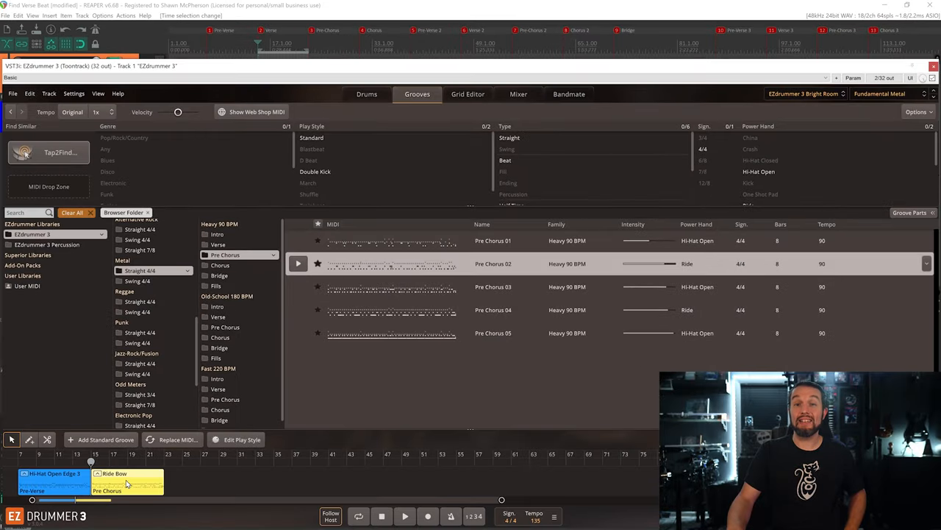
pyautogui.rightClick(114, 473)
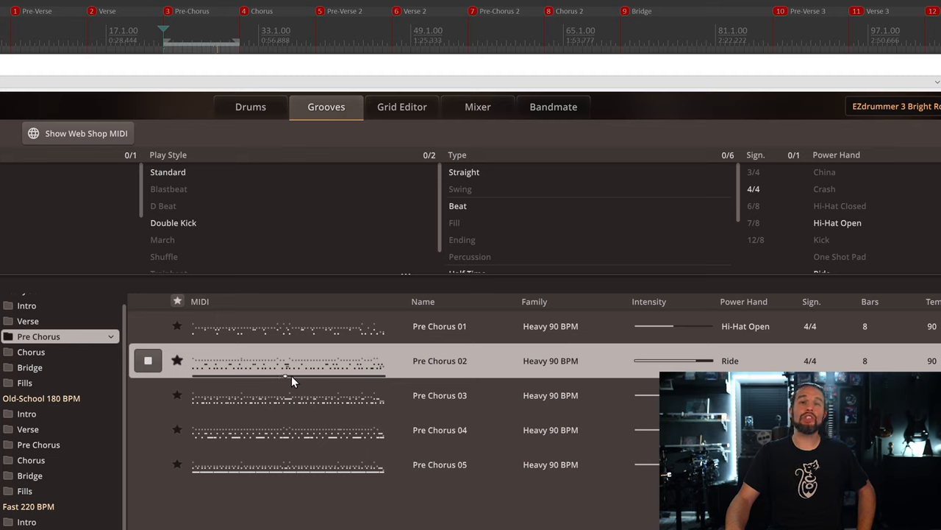
# Preview Pre Chorus 02 and 04, then open Song Part on the new Pre Chorus groove.
pyautogui.click(302, 395)
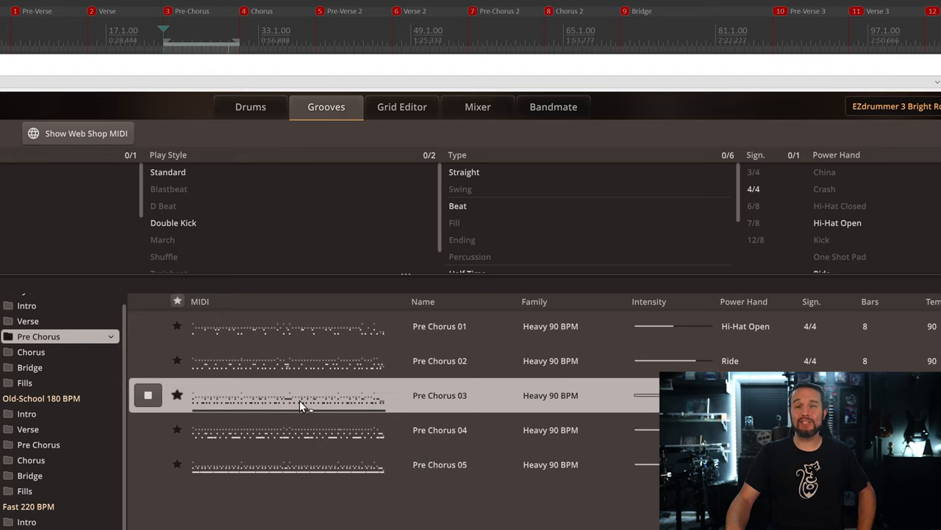
pyautogui.moveTo(302, 443)
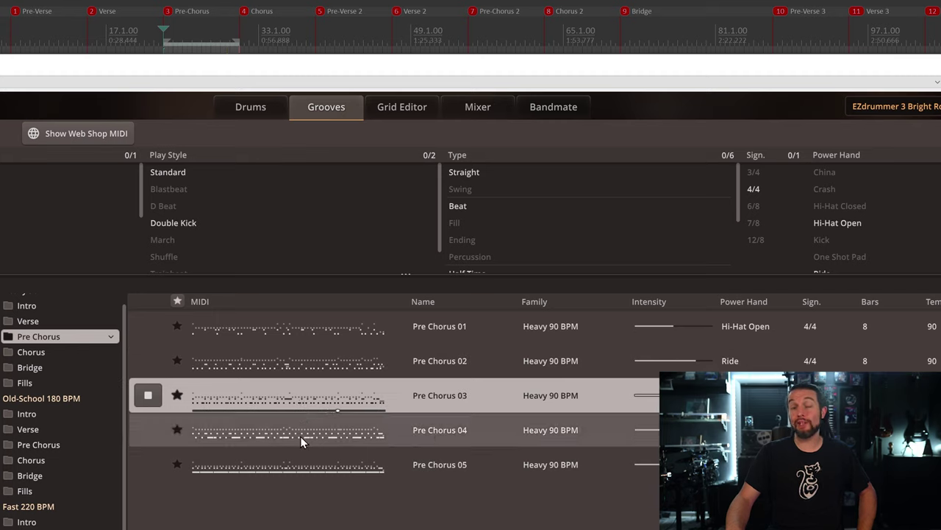
pyautogui.click(301, 443)
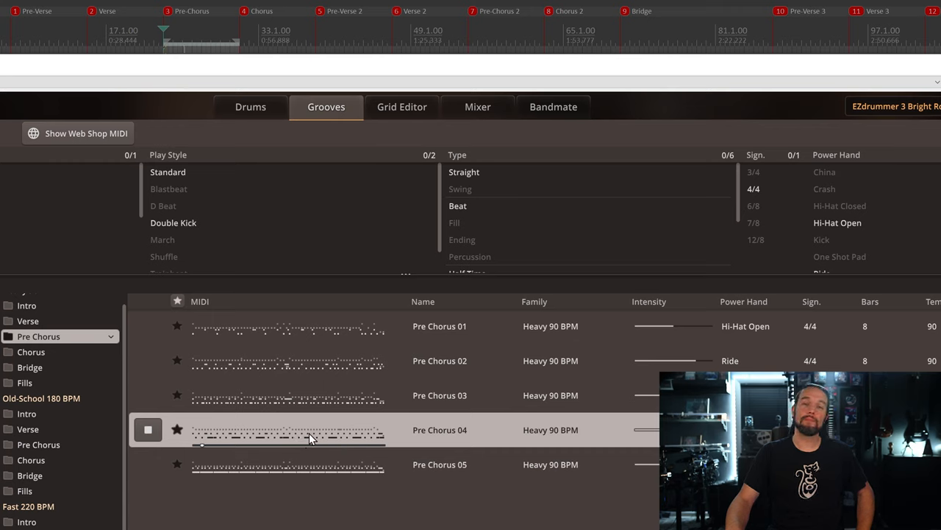
pyautogui.click(148, 430)
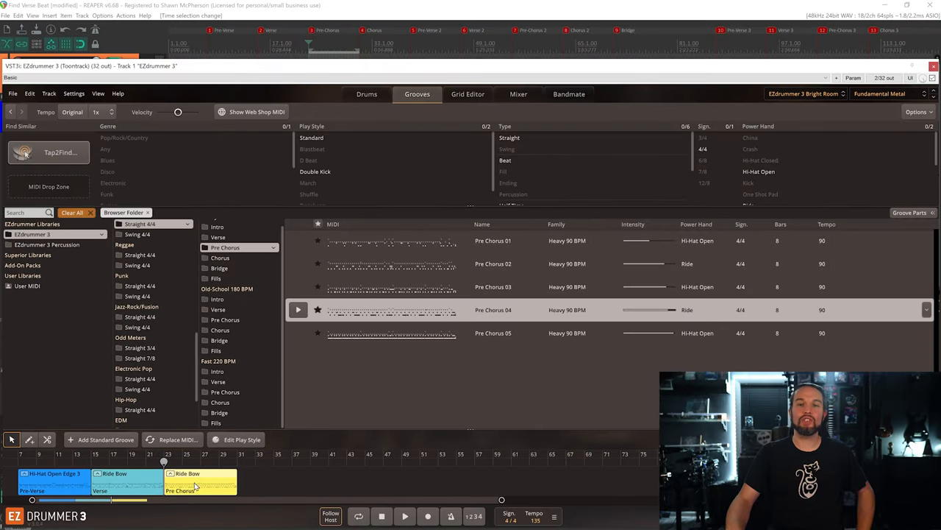
pyautogui.rightClick(199, 482)
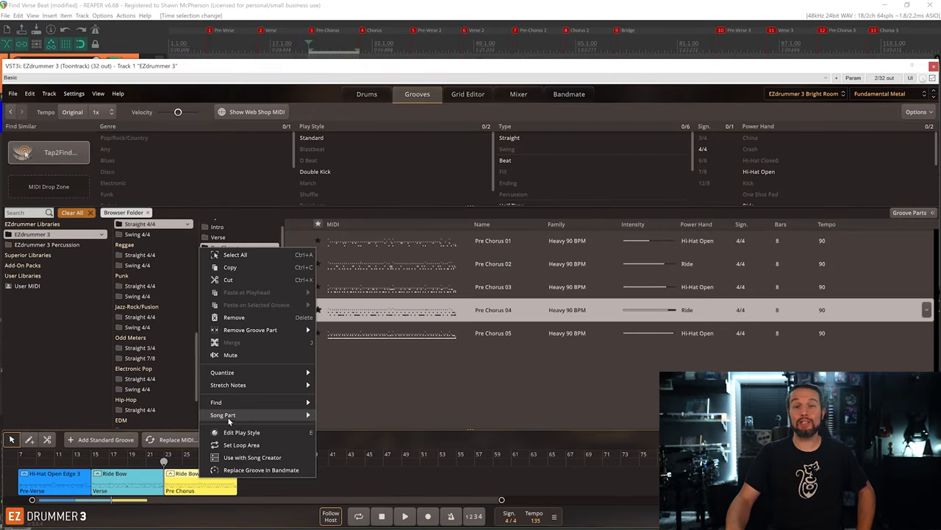
pyautogui.click(223, 414)
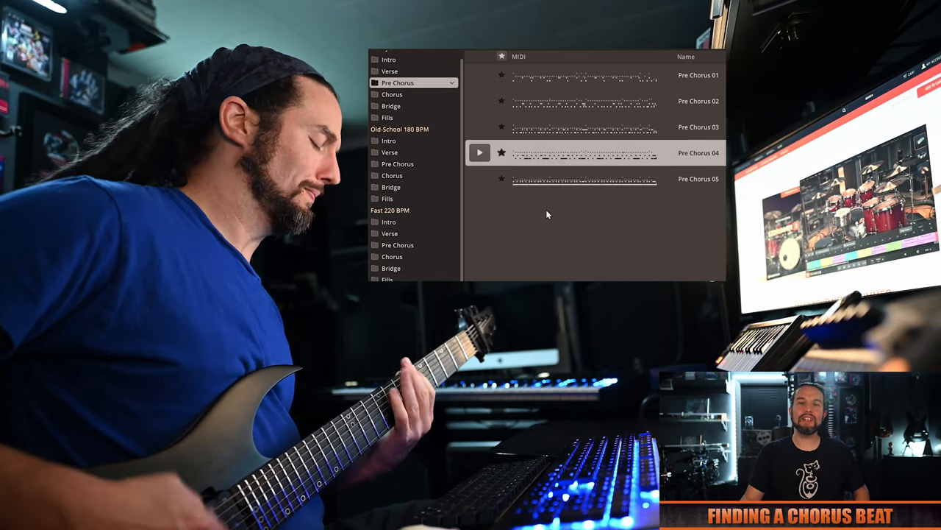
# Preview Pre Chorus 03, then audition Heavy 90 BPM Chorus 04, 03 and 01 grooves.
pyautogui.click(479, 153)
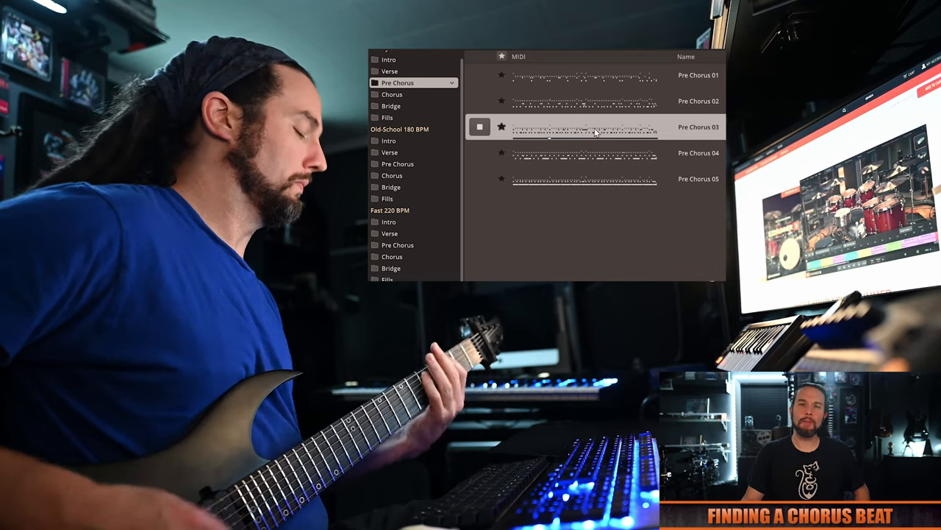
pyautogui.click(592, 101)
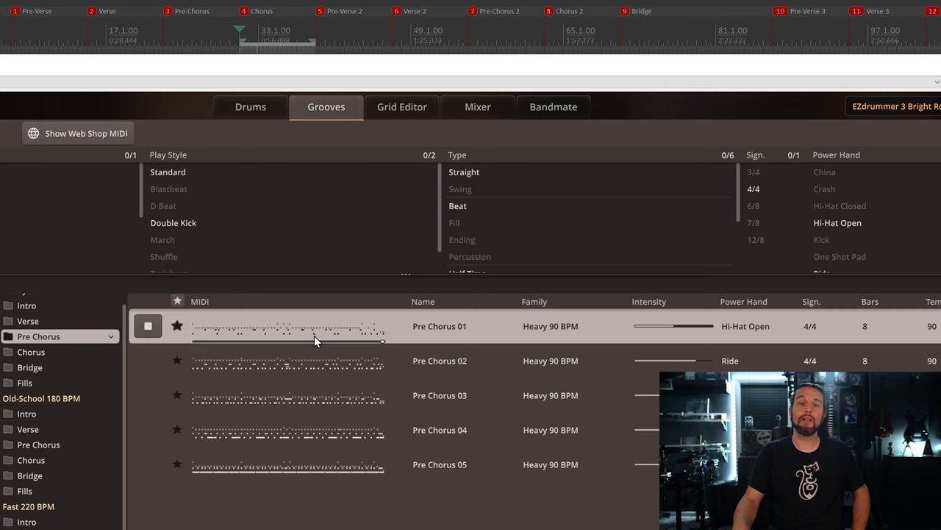
pyautogui.click(30, 352)
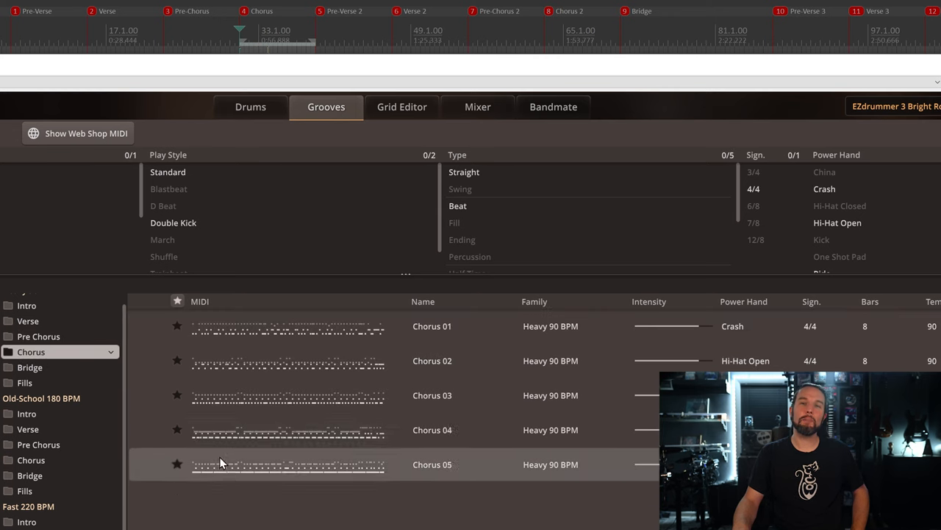
pyautogui.click(302, 430)
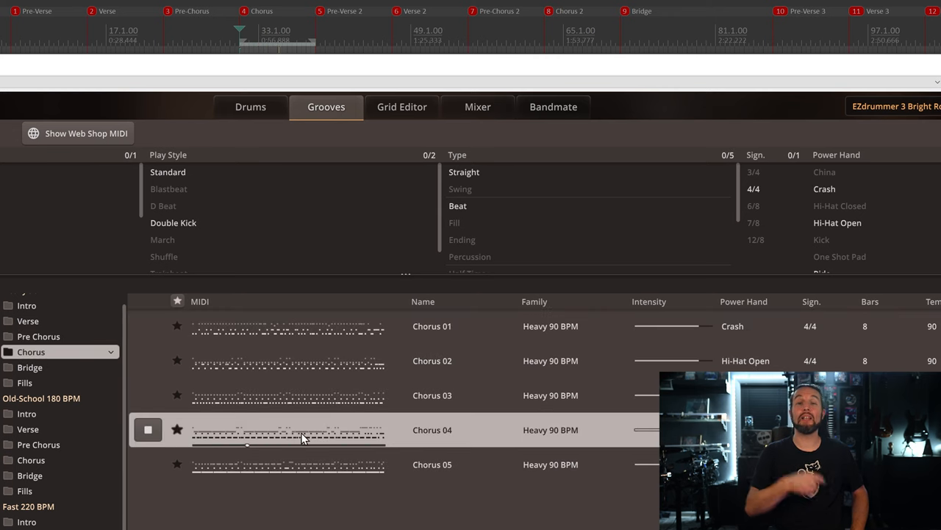
pyautogui.click(309, 395)
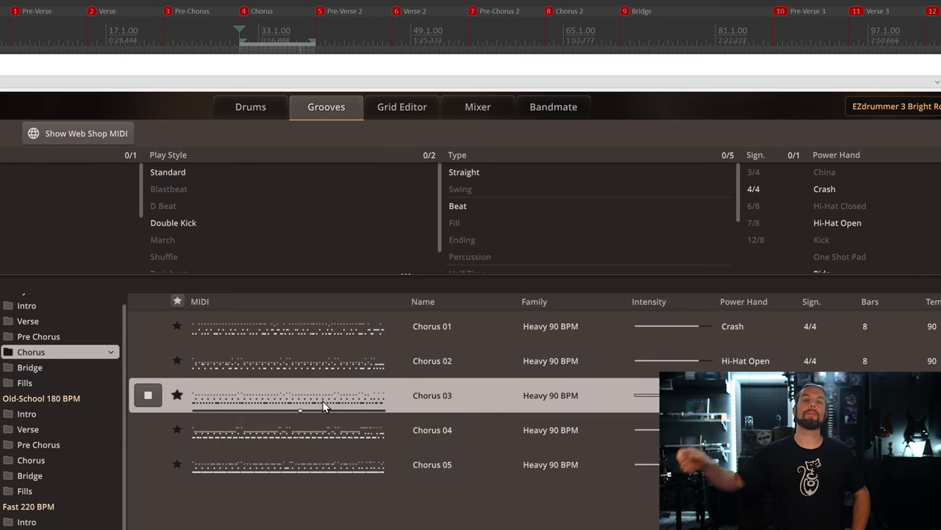
pyautogui.click(316, 361)
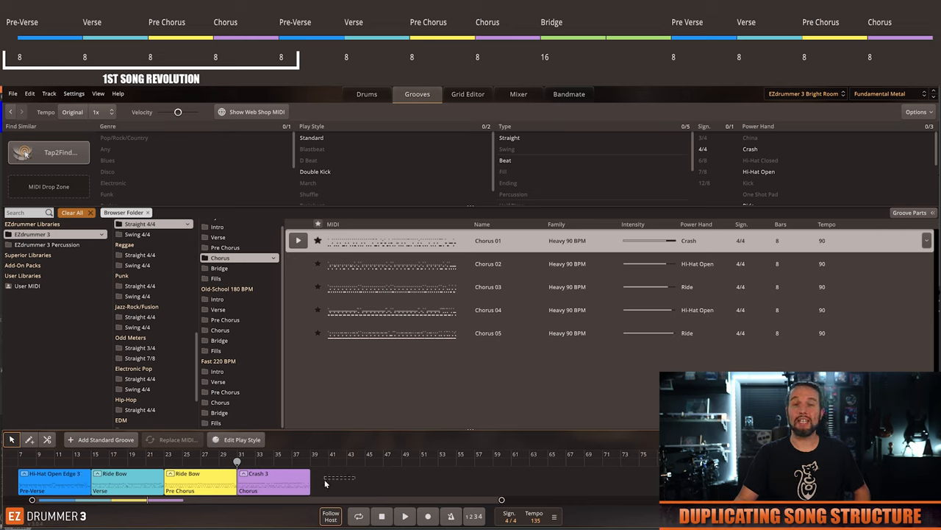
# Open the song track's context menu to copy the four-part sequence.
pyautogui.rightClick(51, 489)
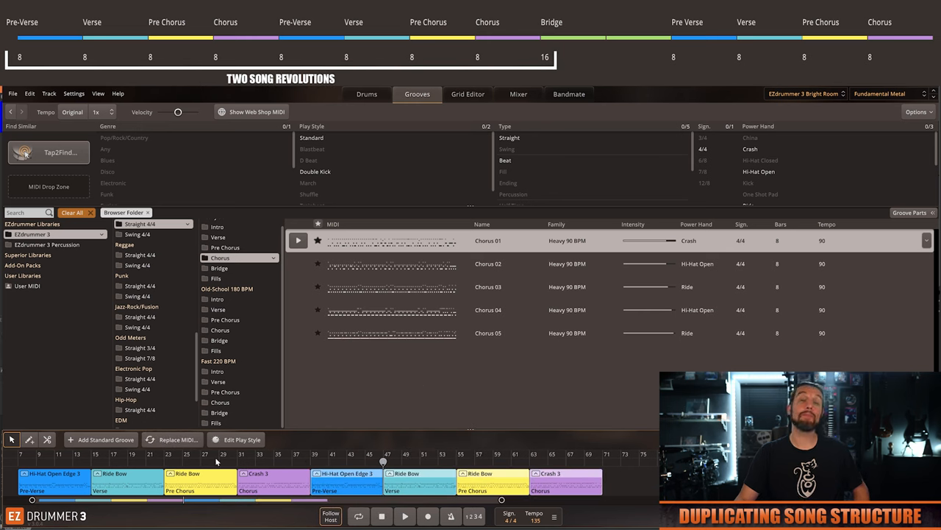
pyautogui.moveTo(618, 488)
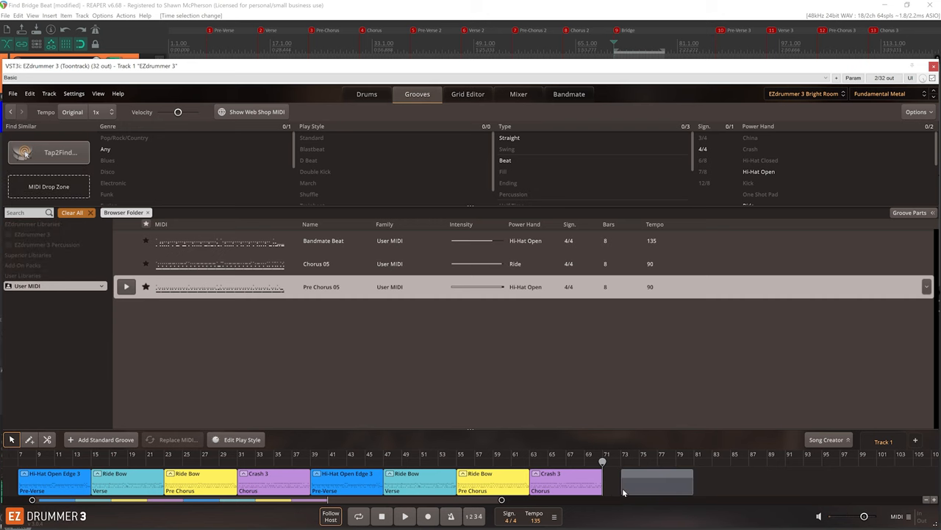
# Label the groove after the second Chorus as a Bridge song part.
pyautogui.rightClick(646, 490)
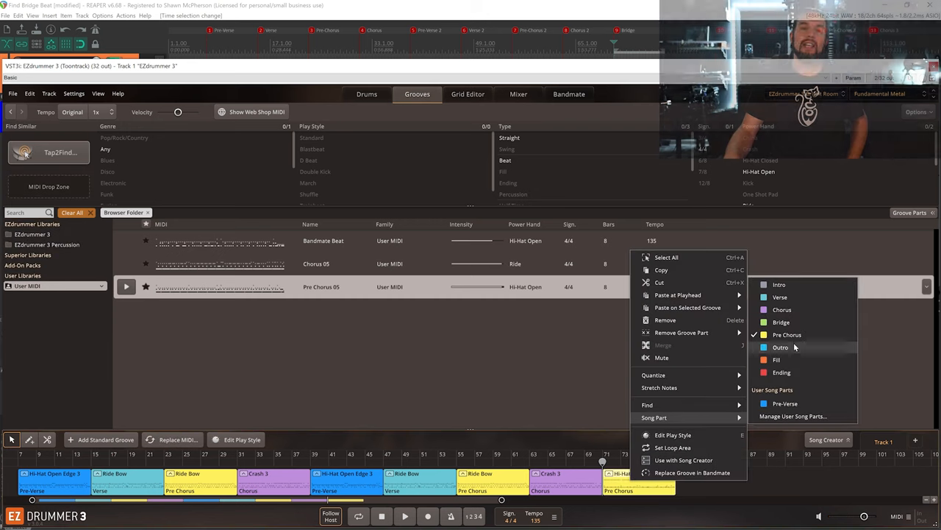
pyautogui.click(780, 347)
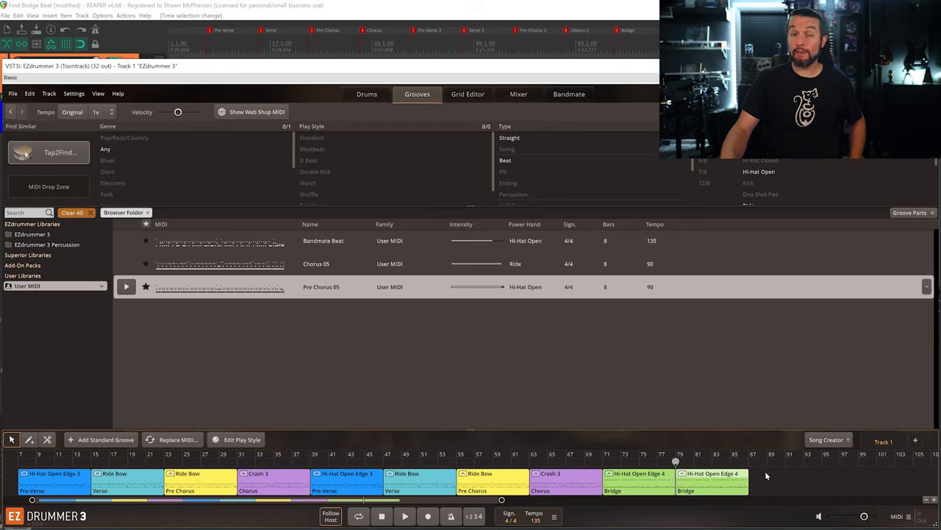
pyautogui.moveTo(65, 495)
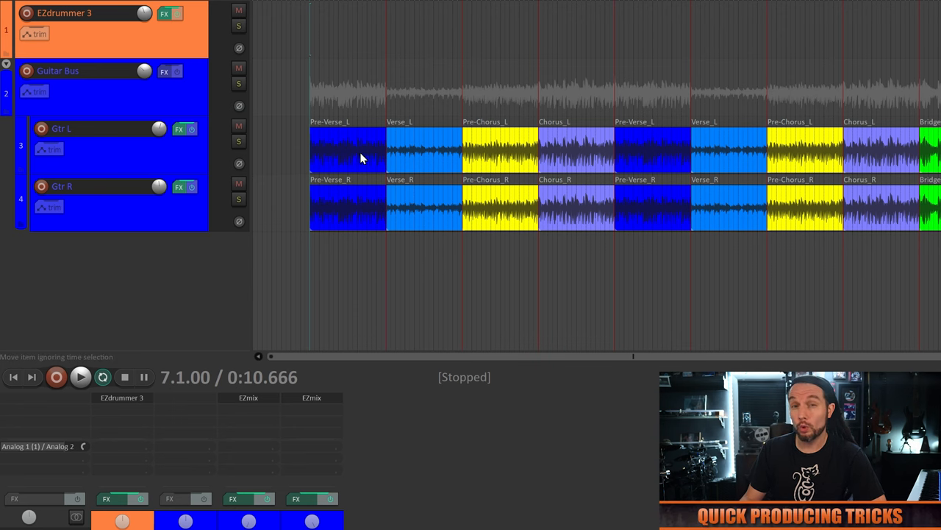
pyautogui.moveTo(160, 280)
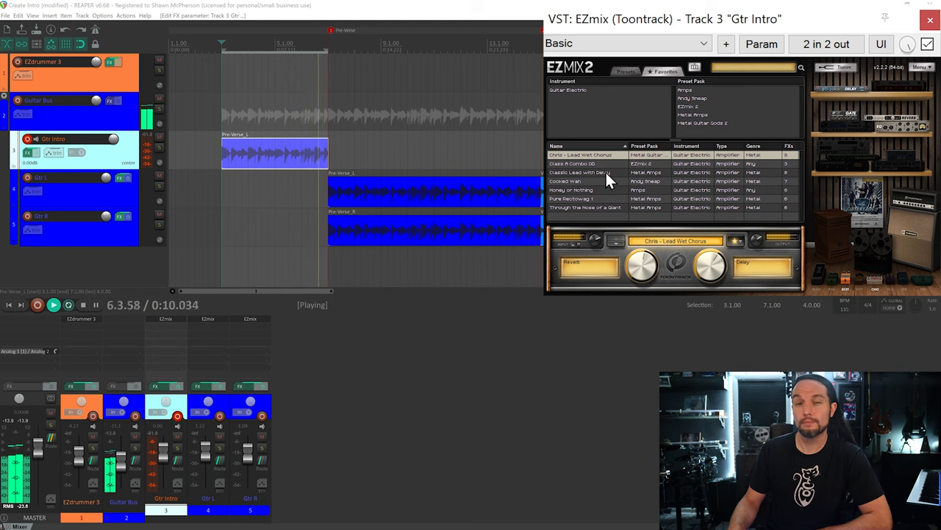
# Try another amp preset, then load Class A Combo OD in EZmix 2.
pyautogui.click(585, 172)
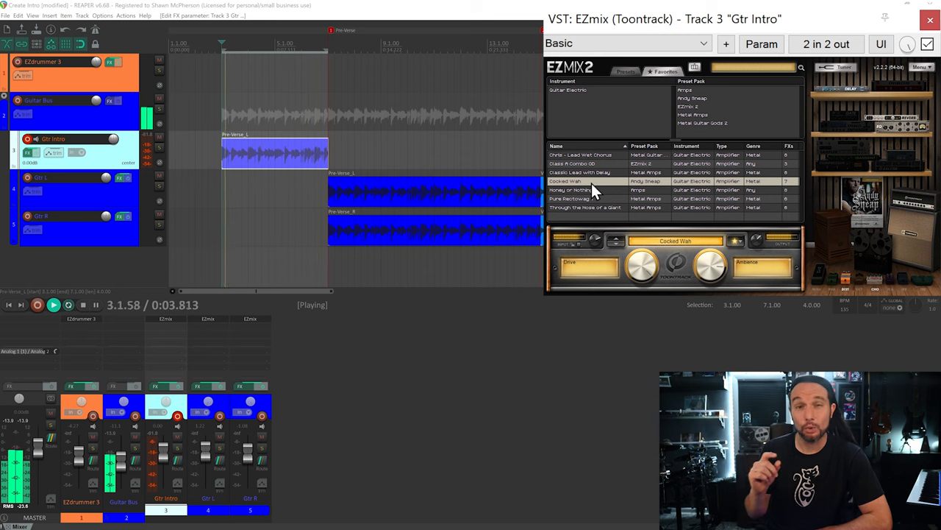
pyautogui.click(581, 164)
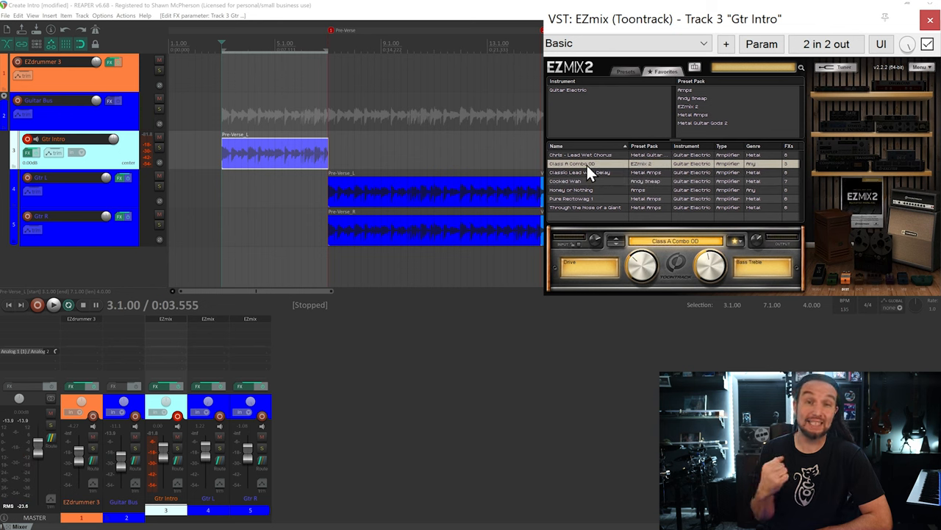